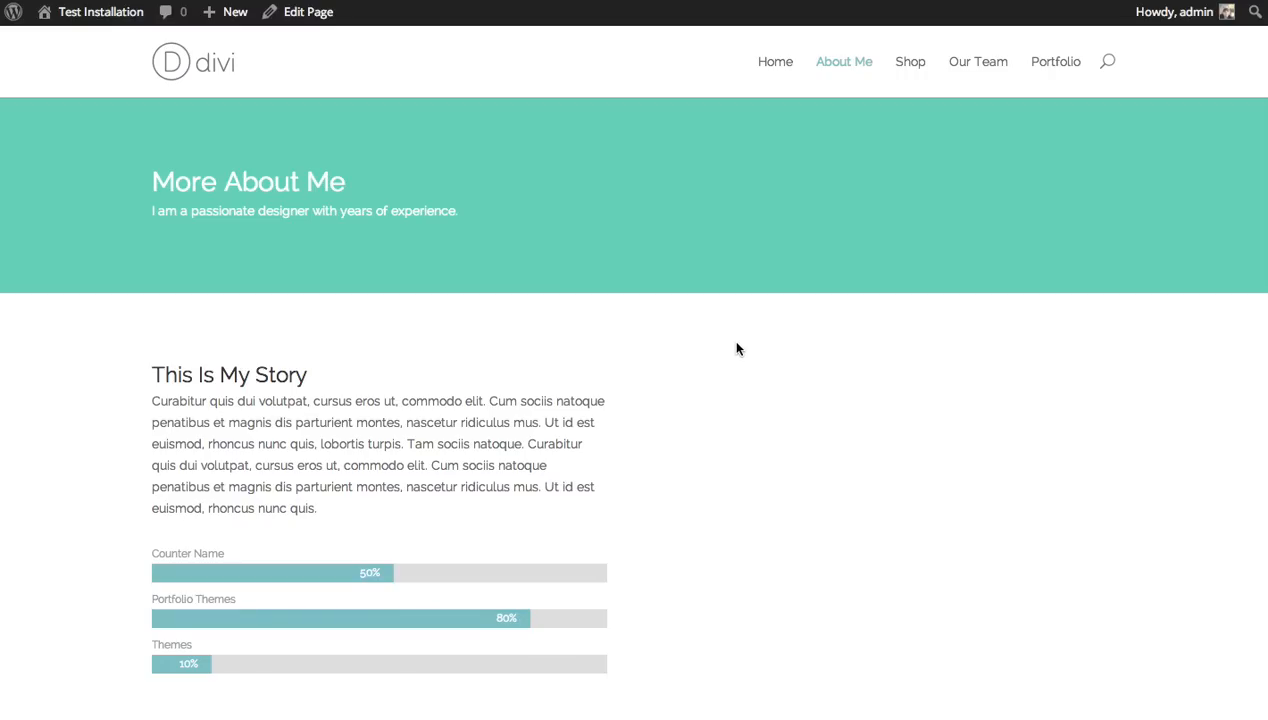
mouse_move(744, 348)
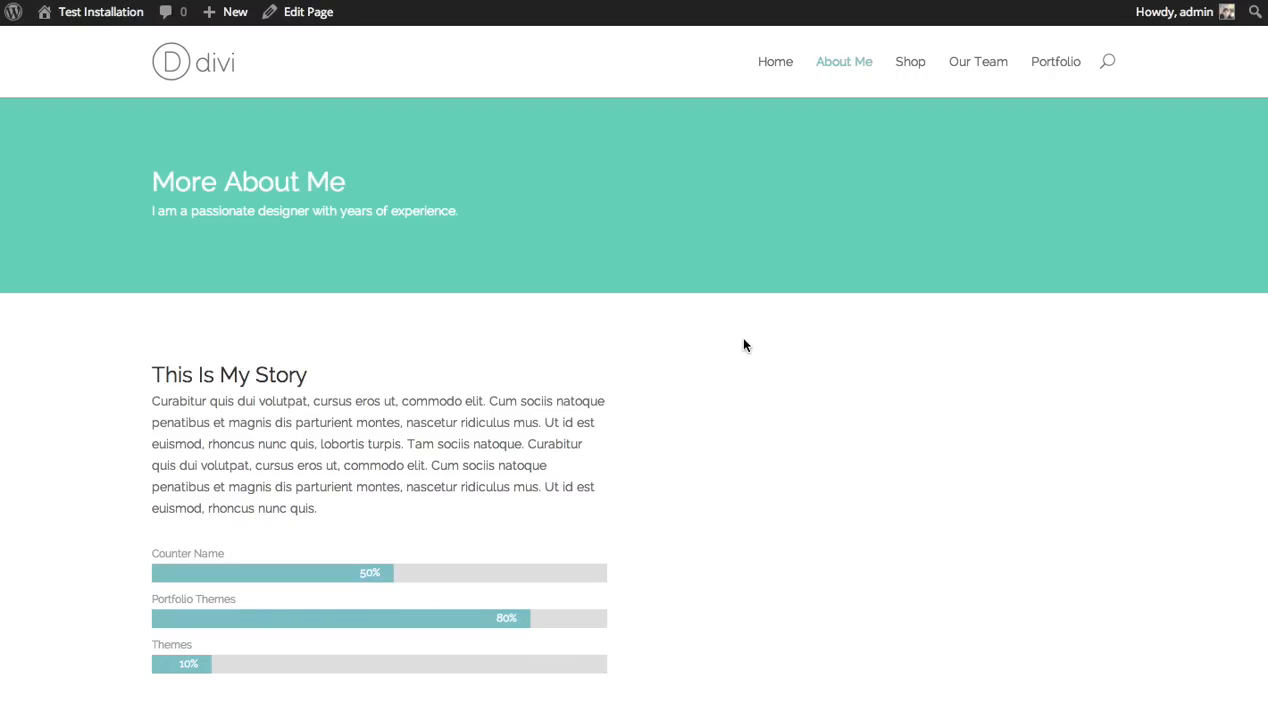
mouse_move(745, 351)
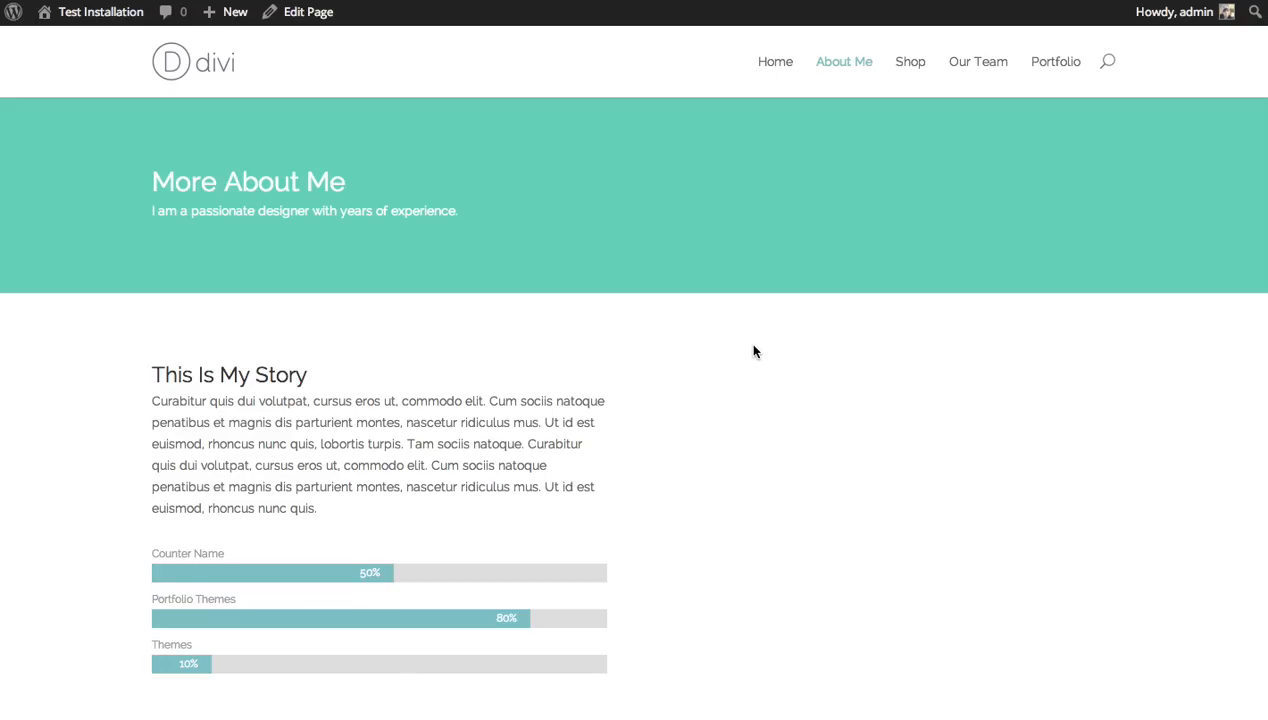
mouse_move(749, 345)
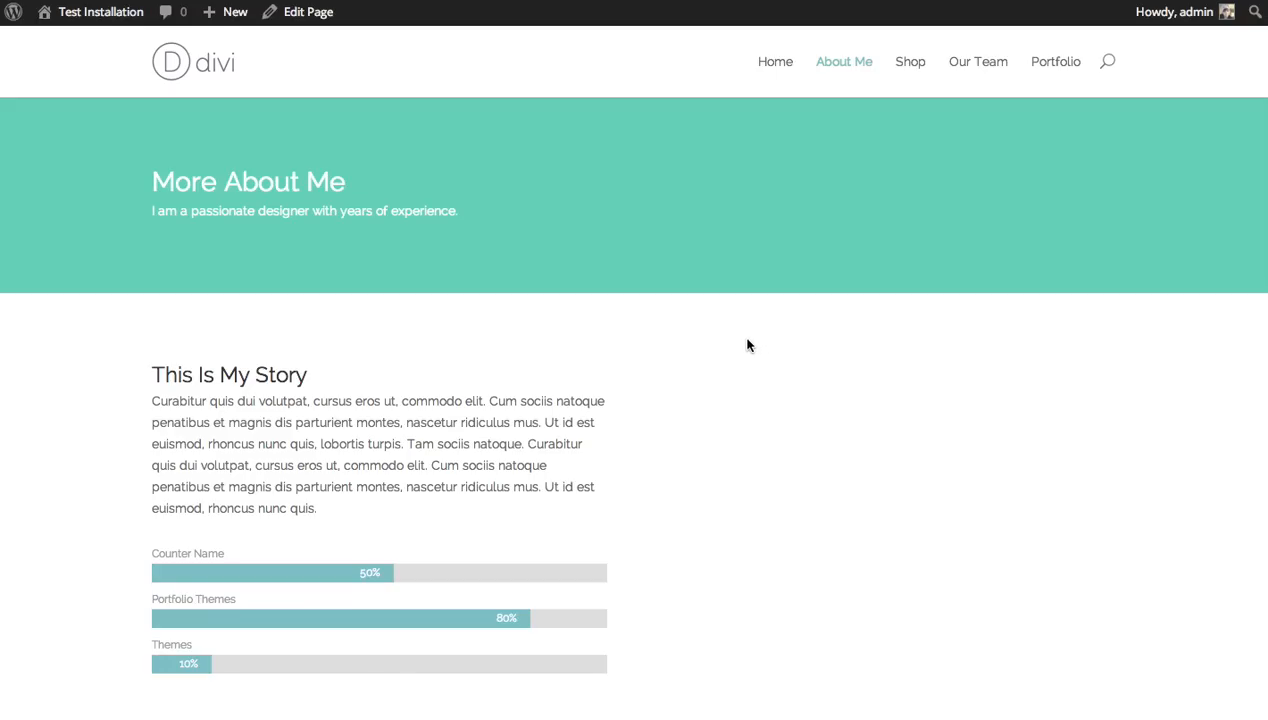
mouse_move(742, 338)
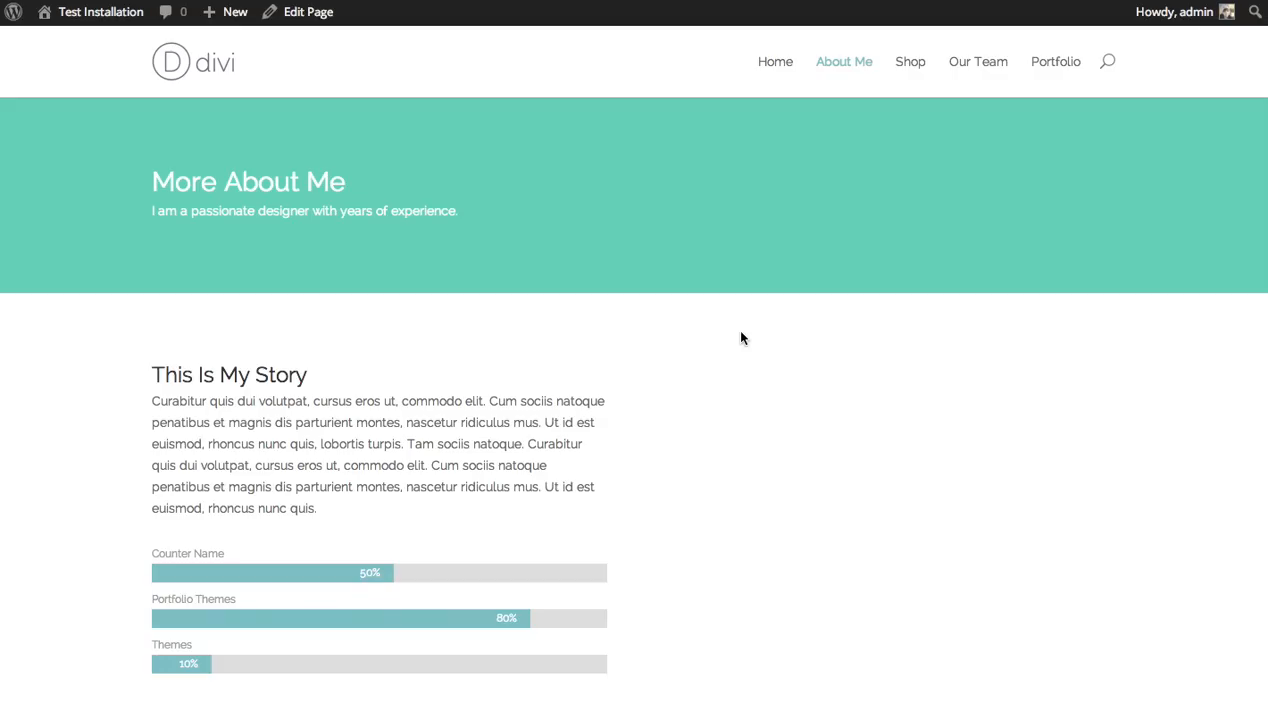
mouse_move(293, 472)
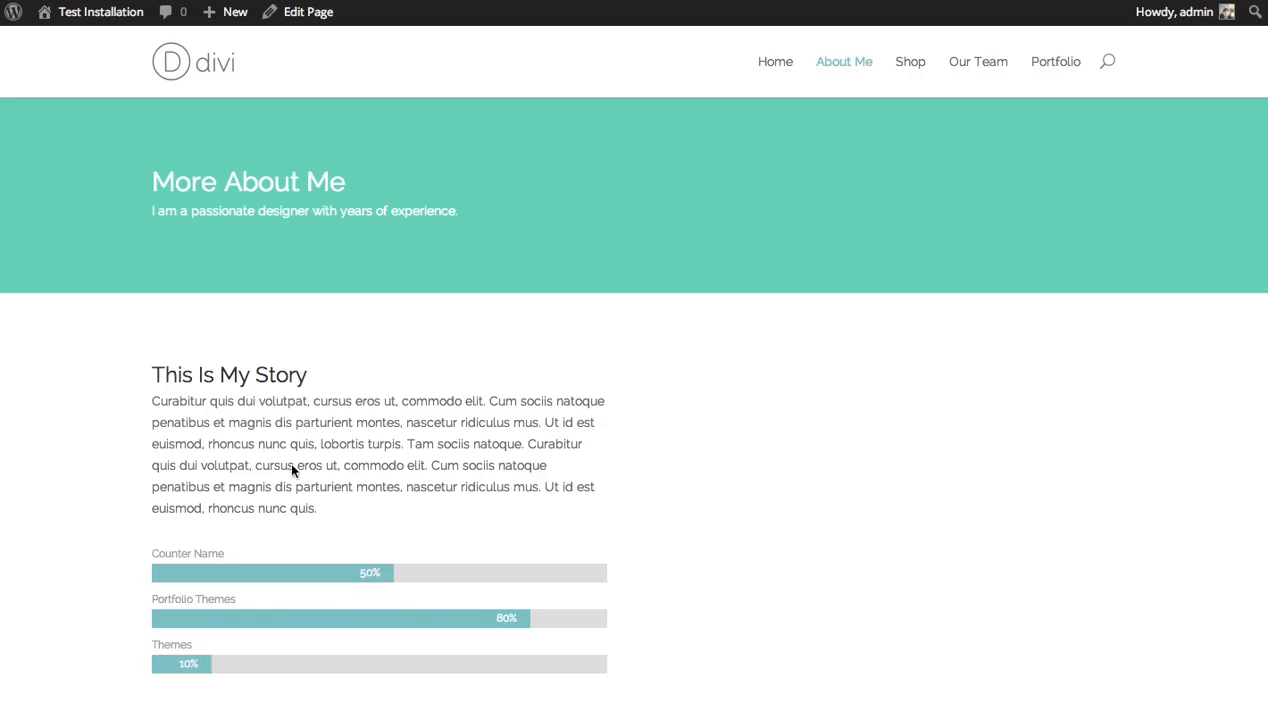
mouse_move(781, 671)
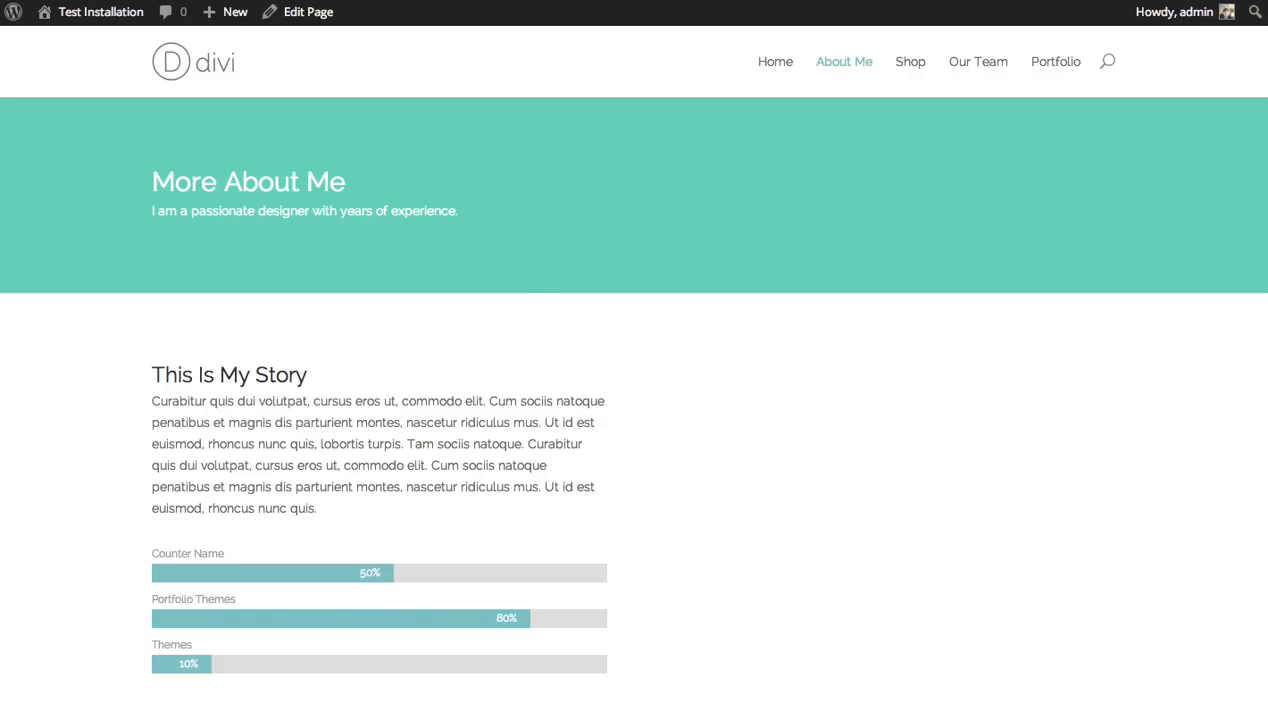
- Add an Image module to the empty column beside the story and choose About-Me.jpg
left_click(307, 12)
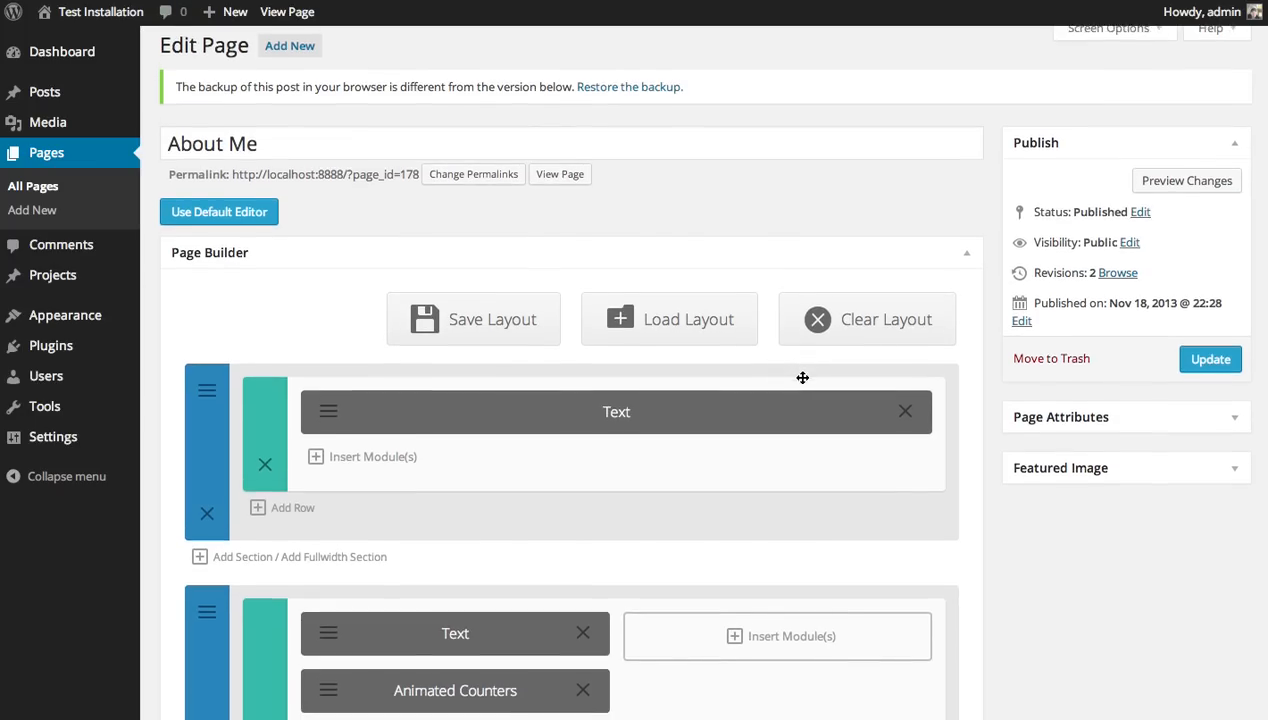
scroll("down", 3)
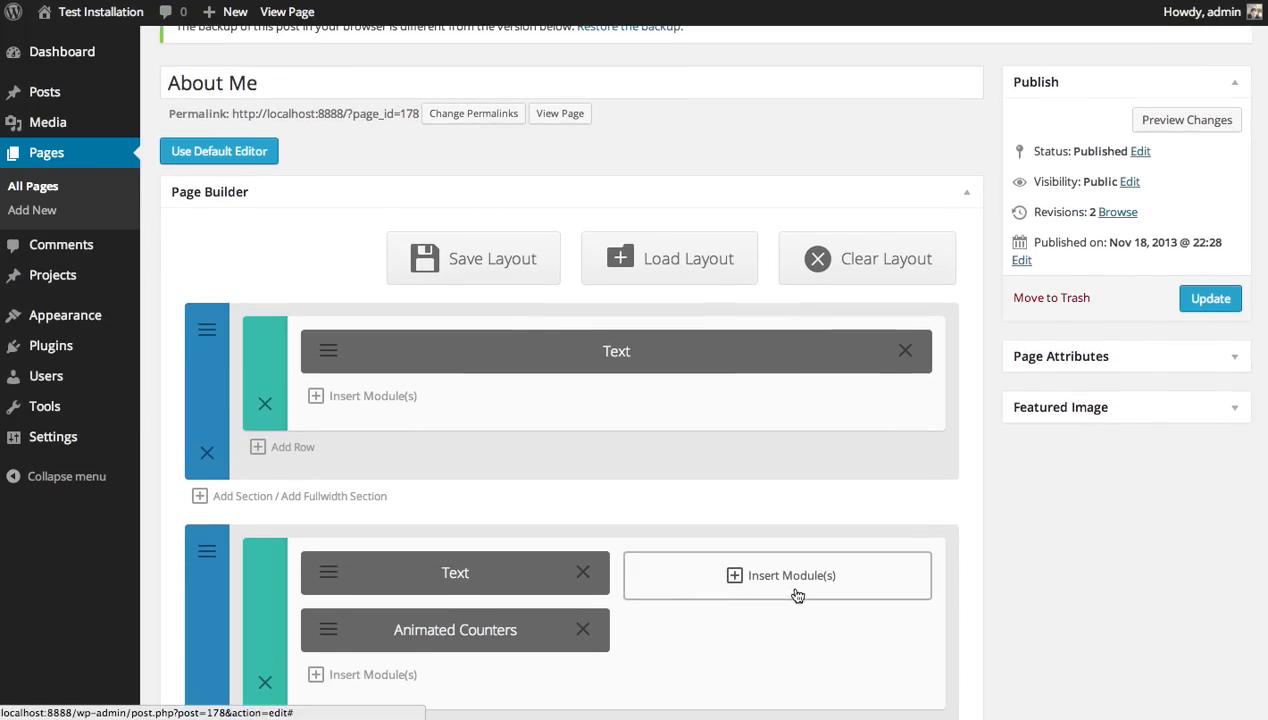
left_click(777, 575)
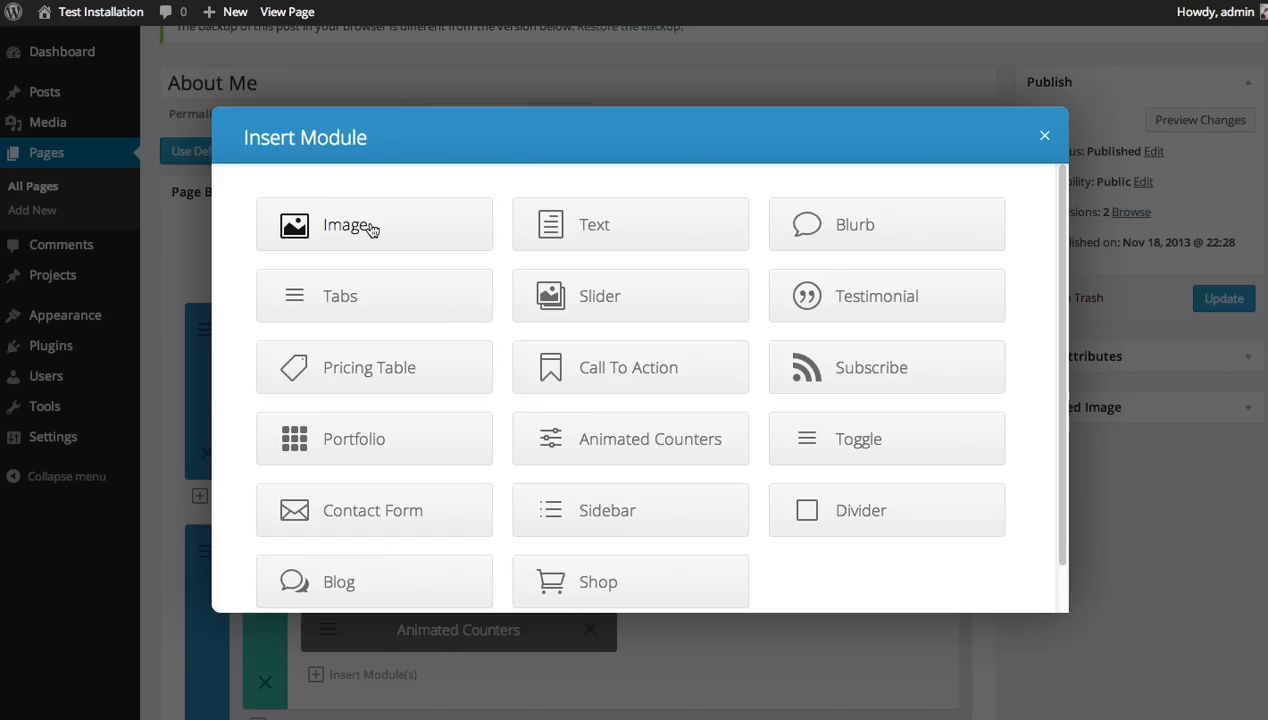
left_click(373, 224)
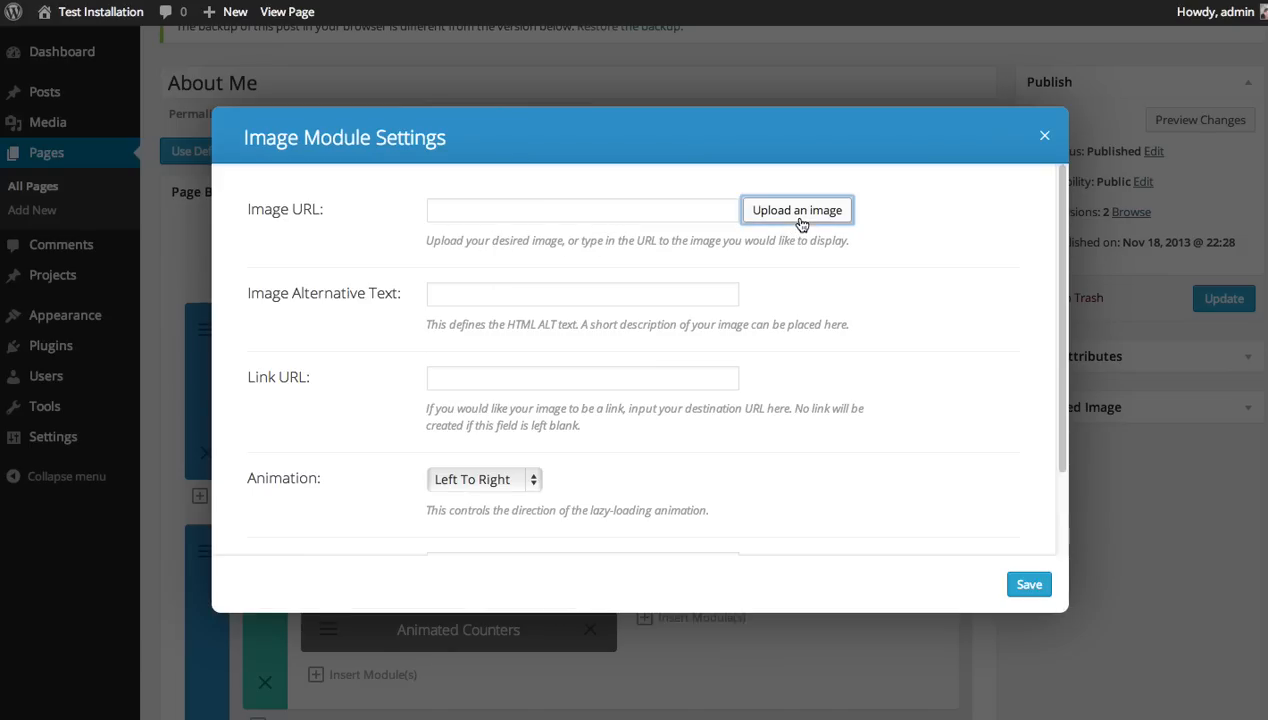
left_click(797, 210)
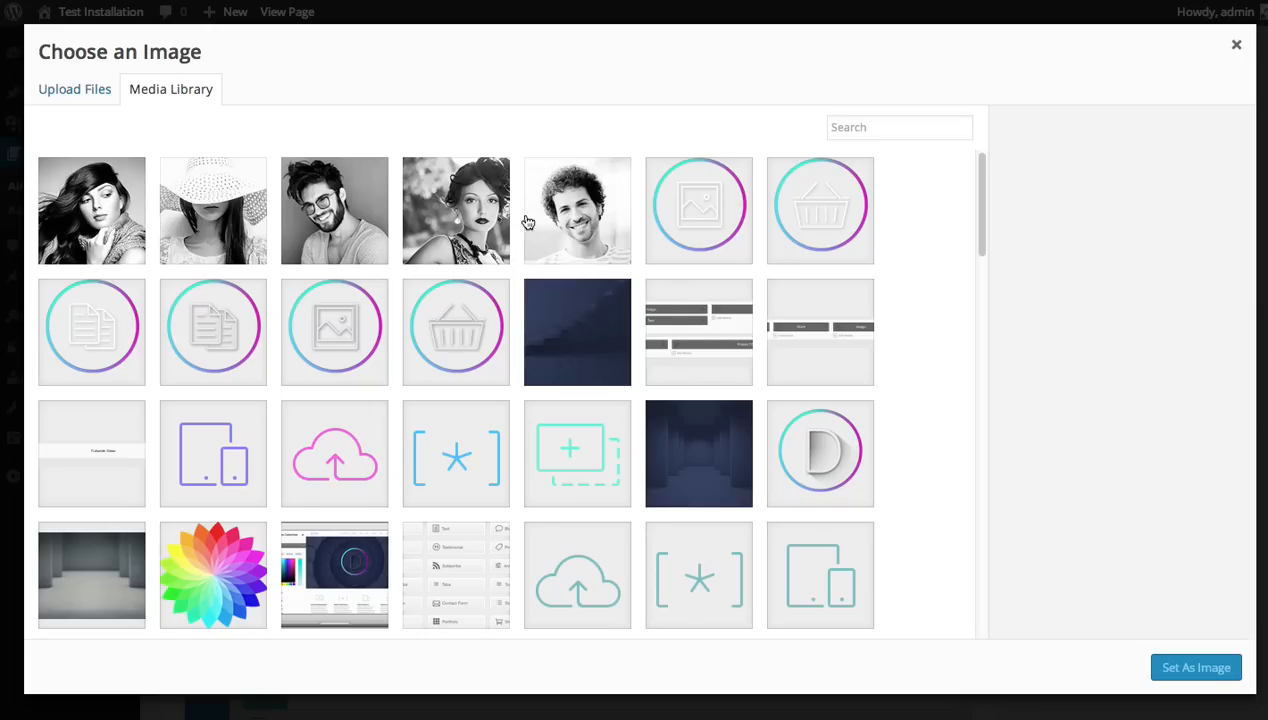
left_click(577, 210)
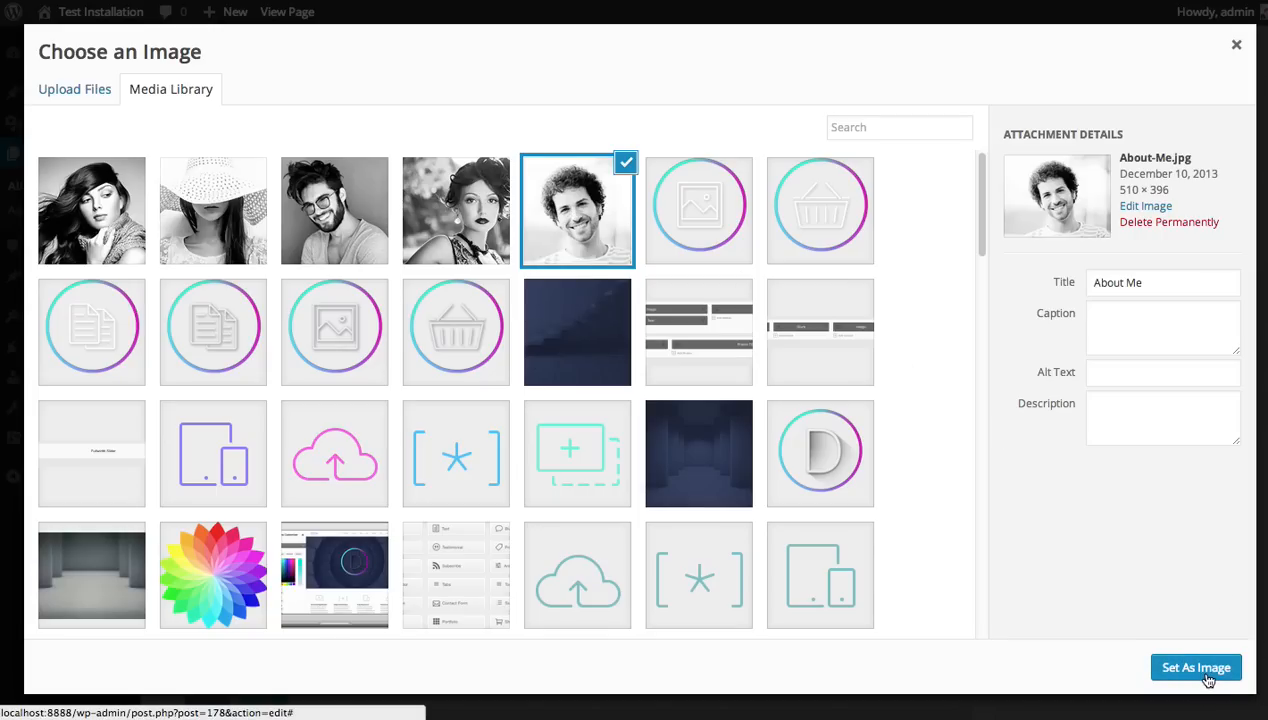
- Use the chosen portrait as the module's image with alt text 'My Profile'
left_click(1196, 667)
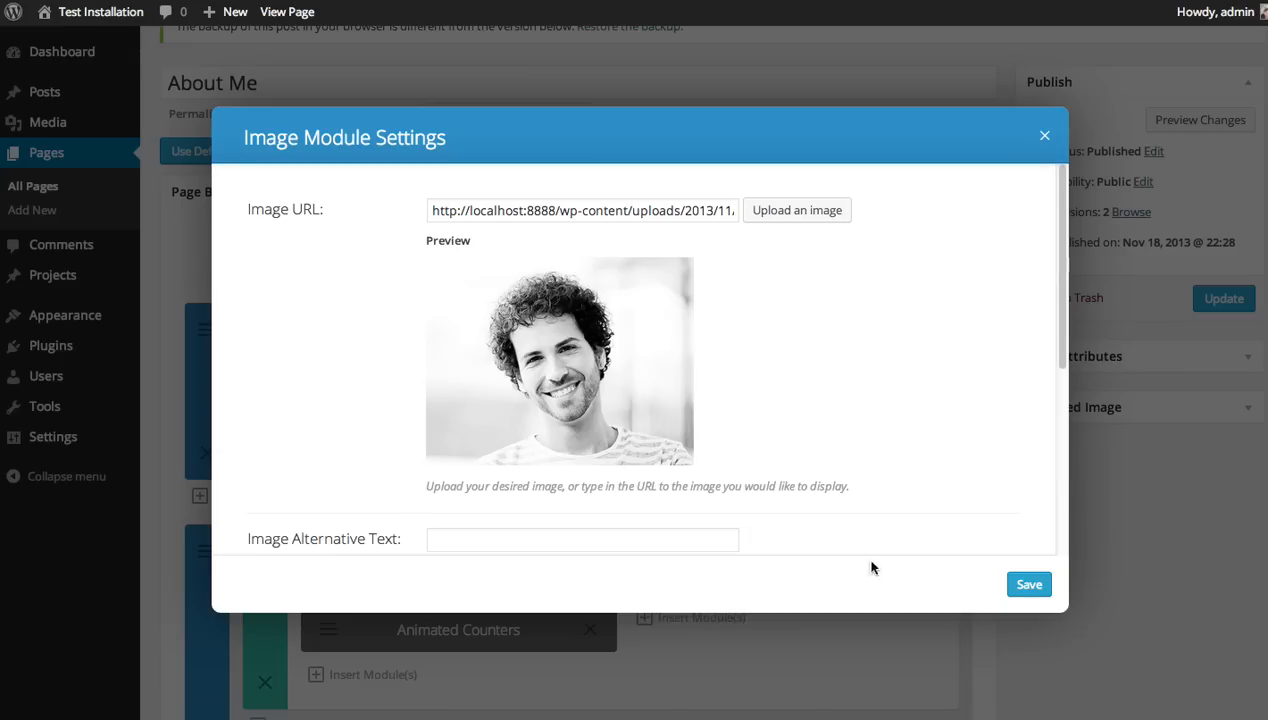
scroll("down", 3)
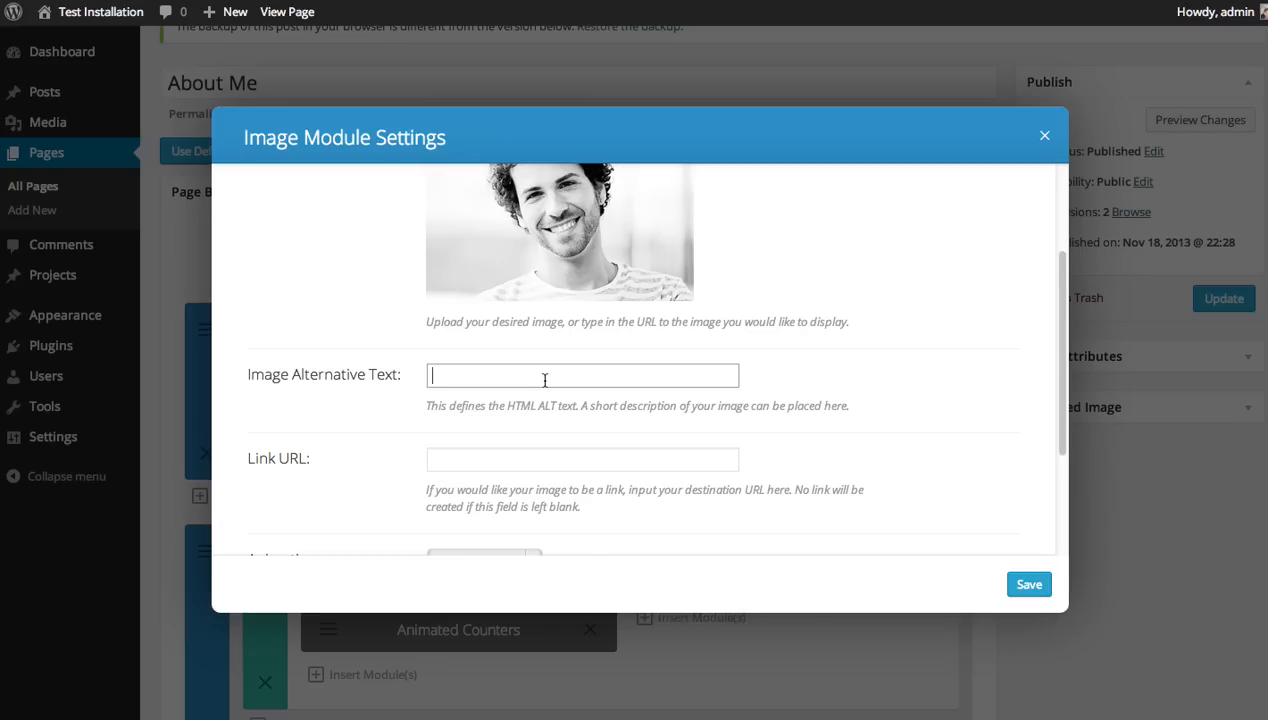
type("My Profile")
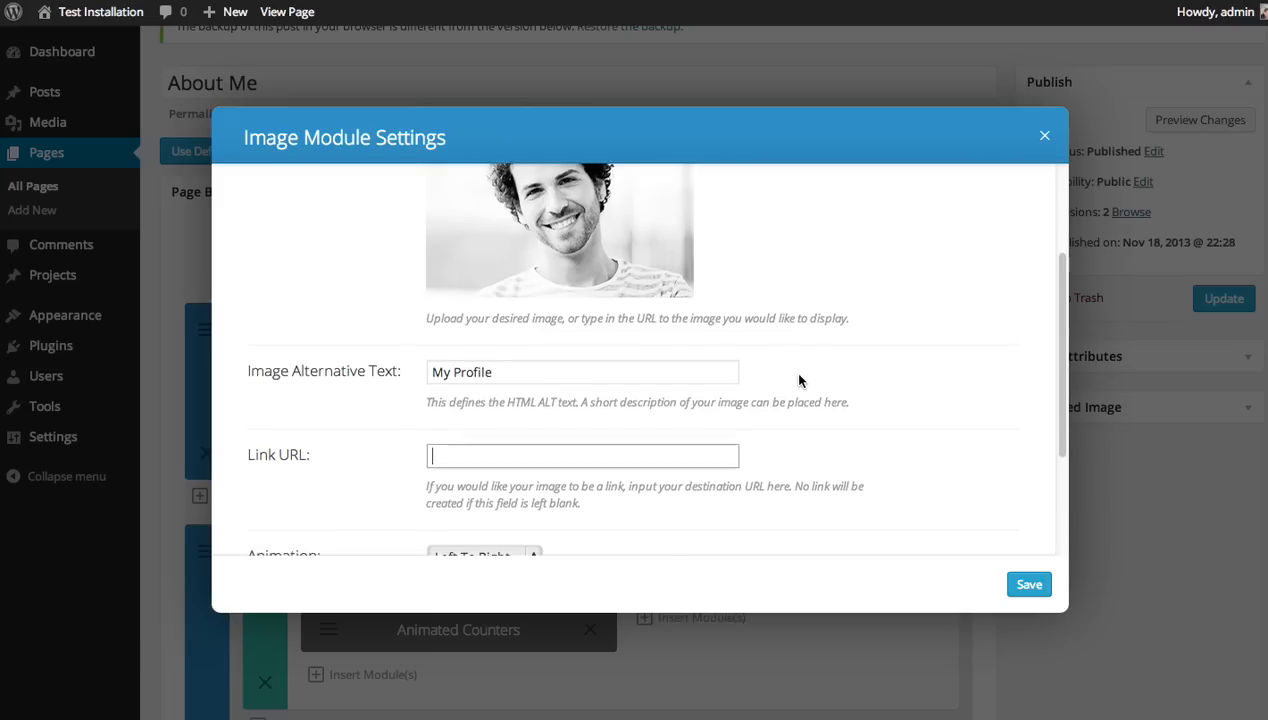
- Set the image animation to Right To Left and admin label 'My Profile Picture'
scroll("down", 3)
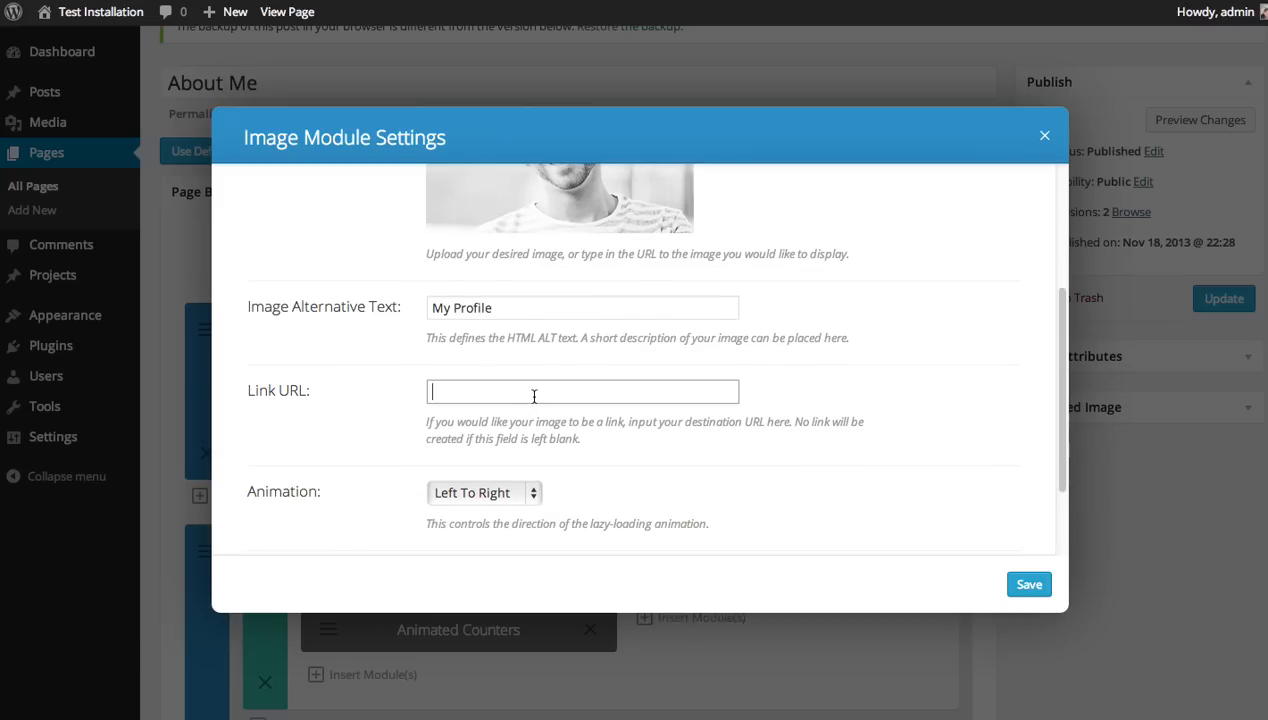
mouse_move(770, 378)
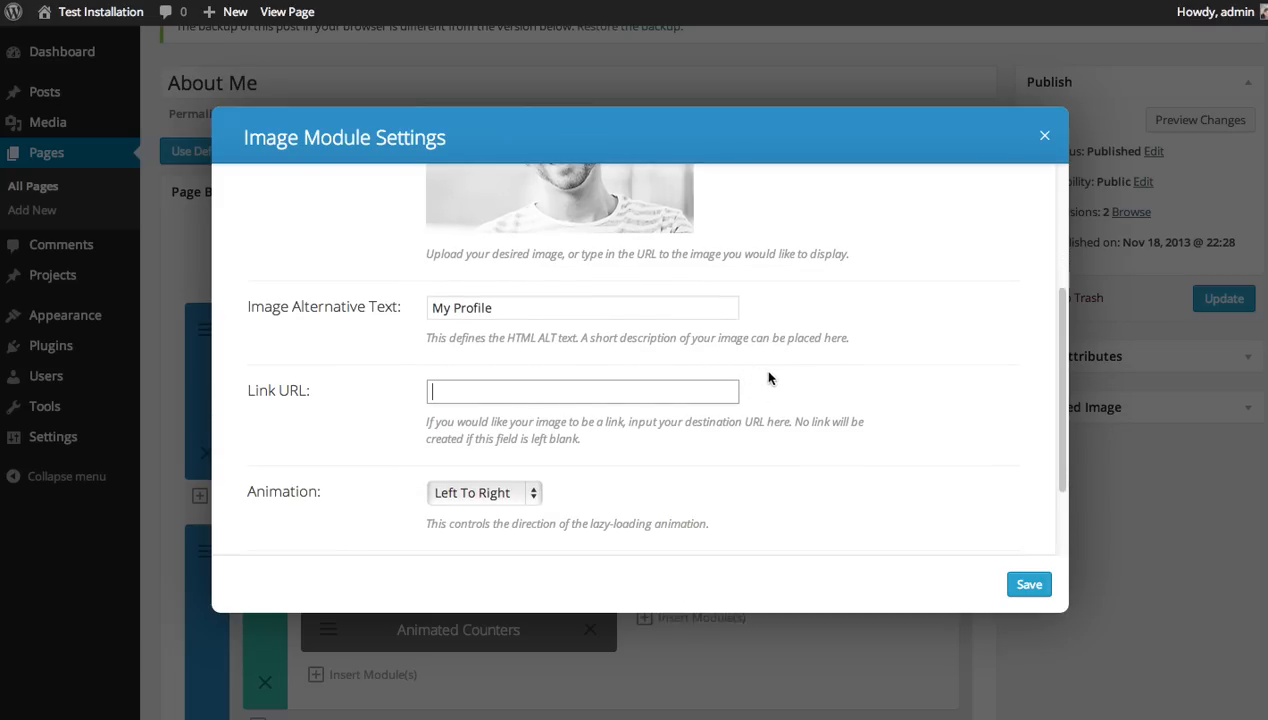
scroll("down", 3)
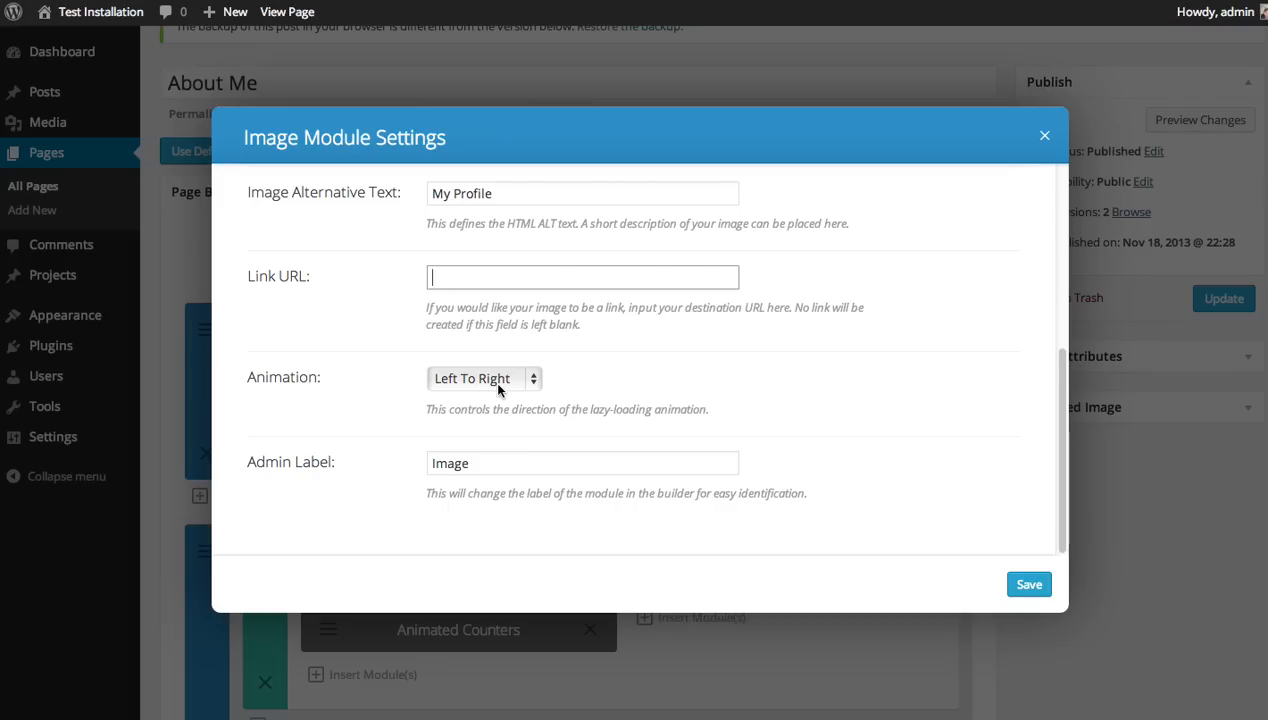
left_click(484, 378)
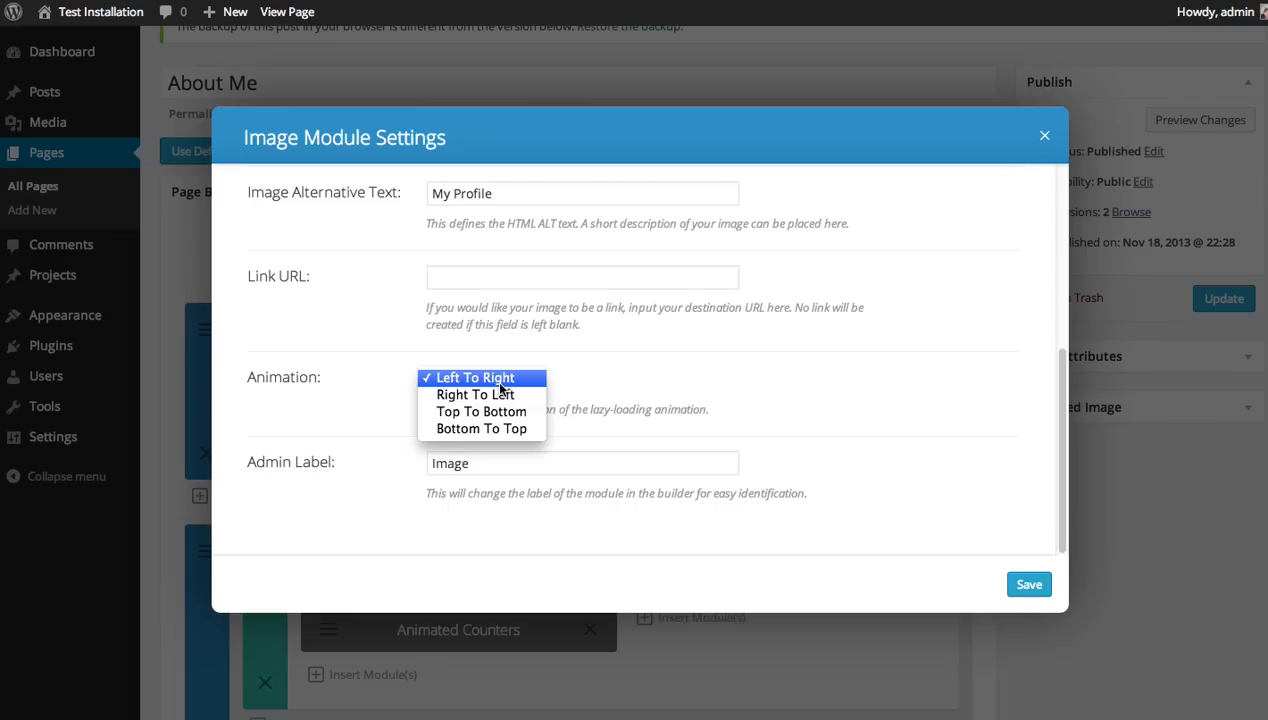
mouse_move(481, 411)
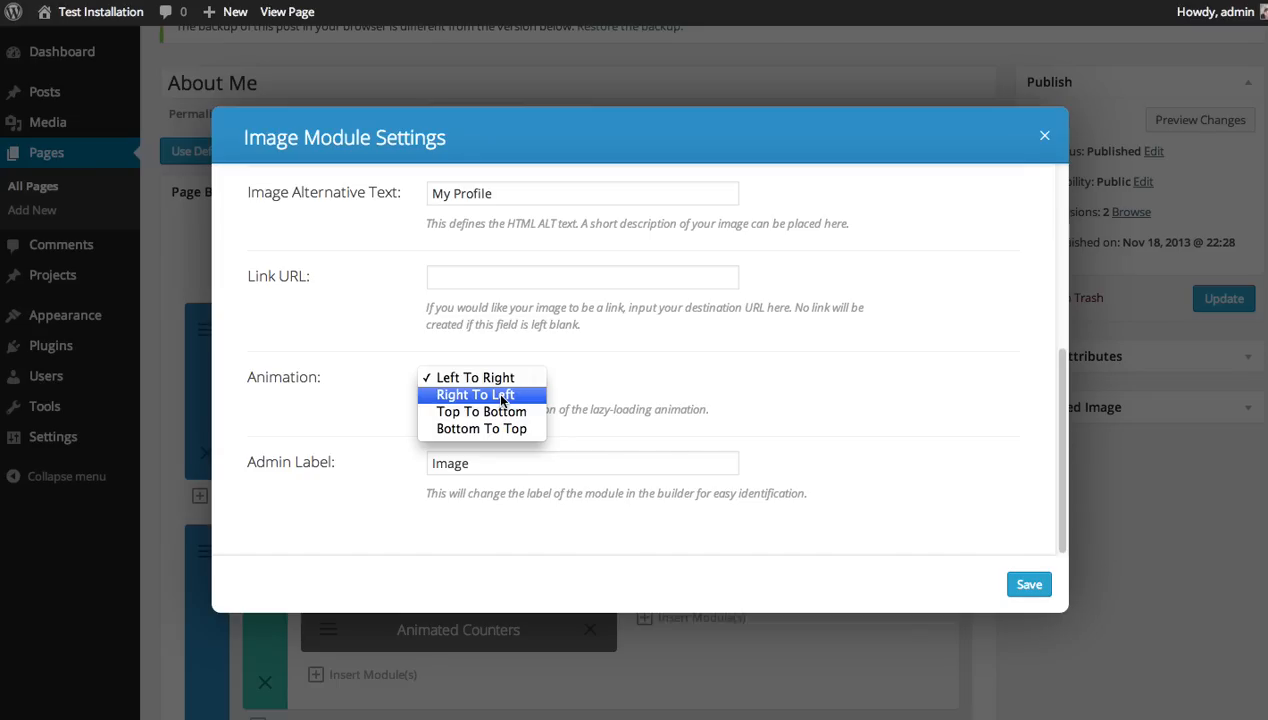
left_click(474, 394)
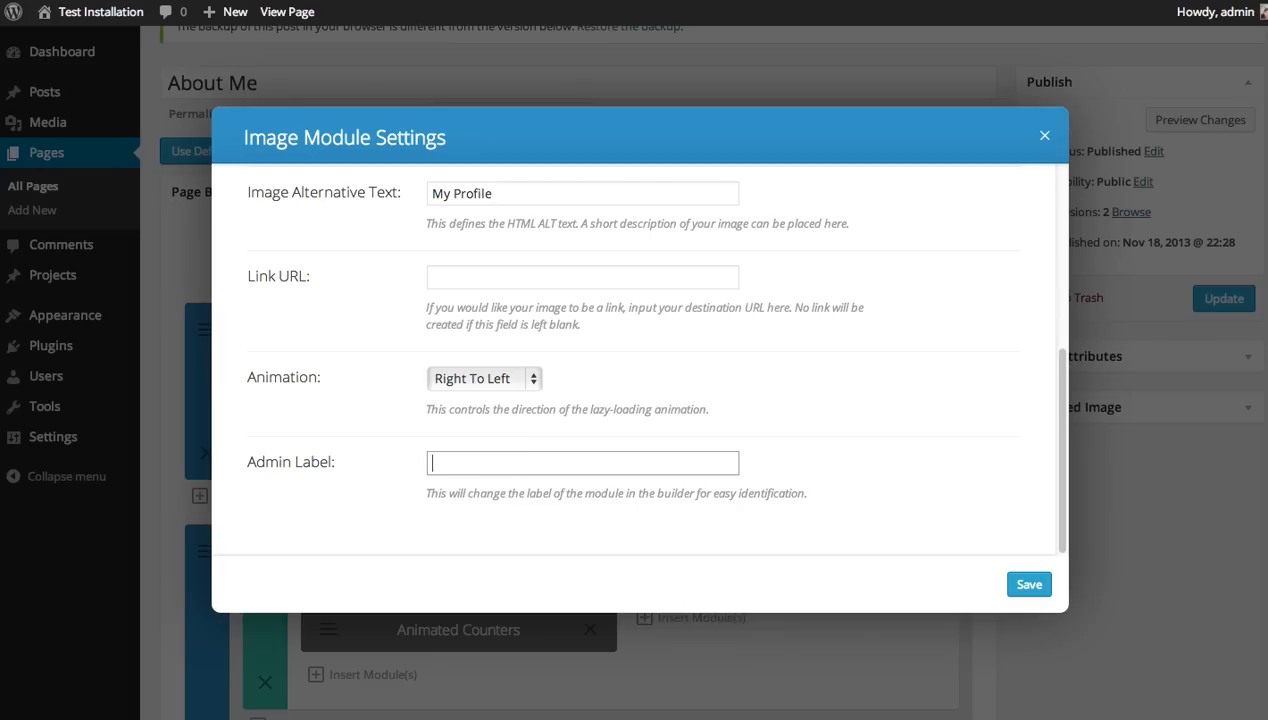
type("My")
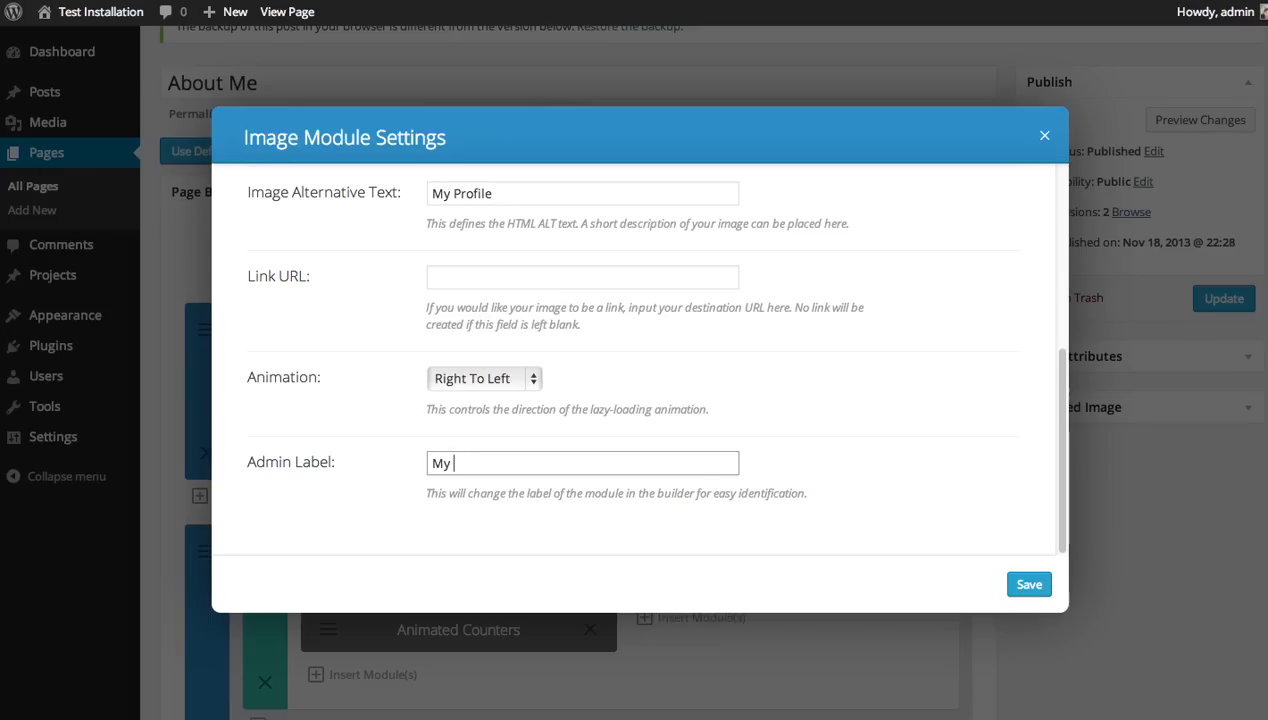
type("Profile P")
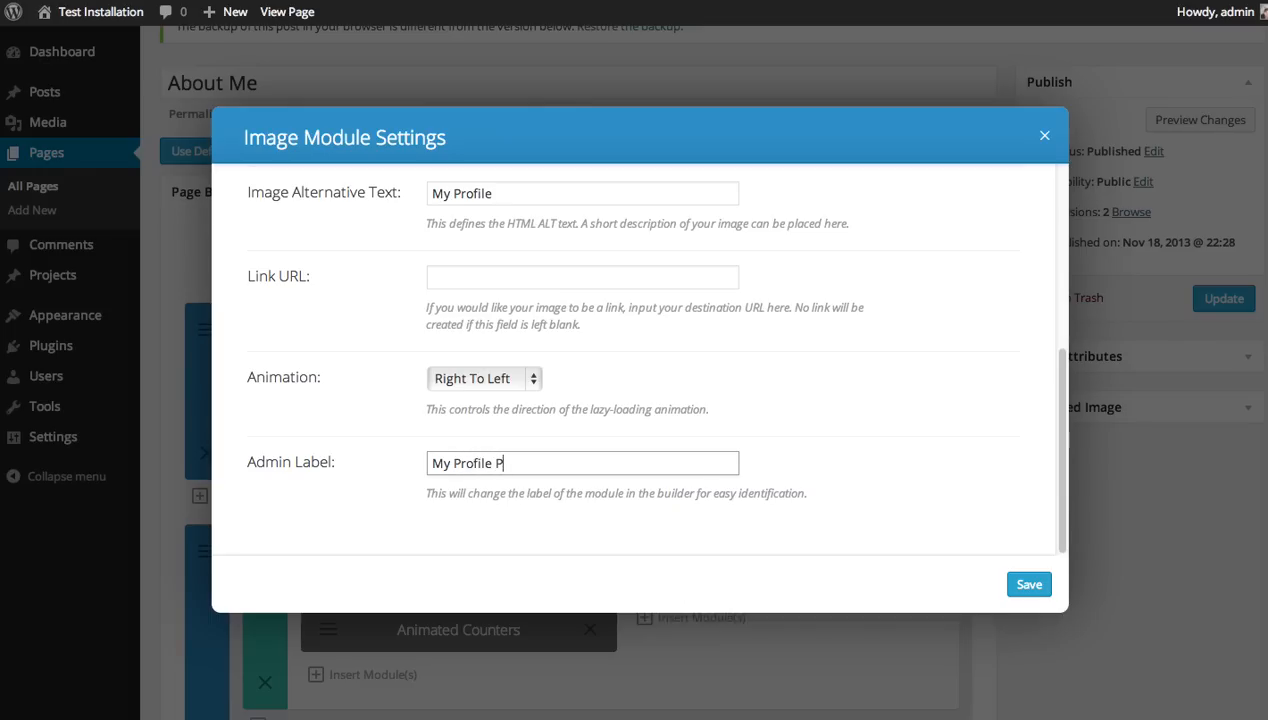
type("icture")
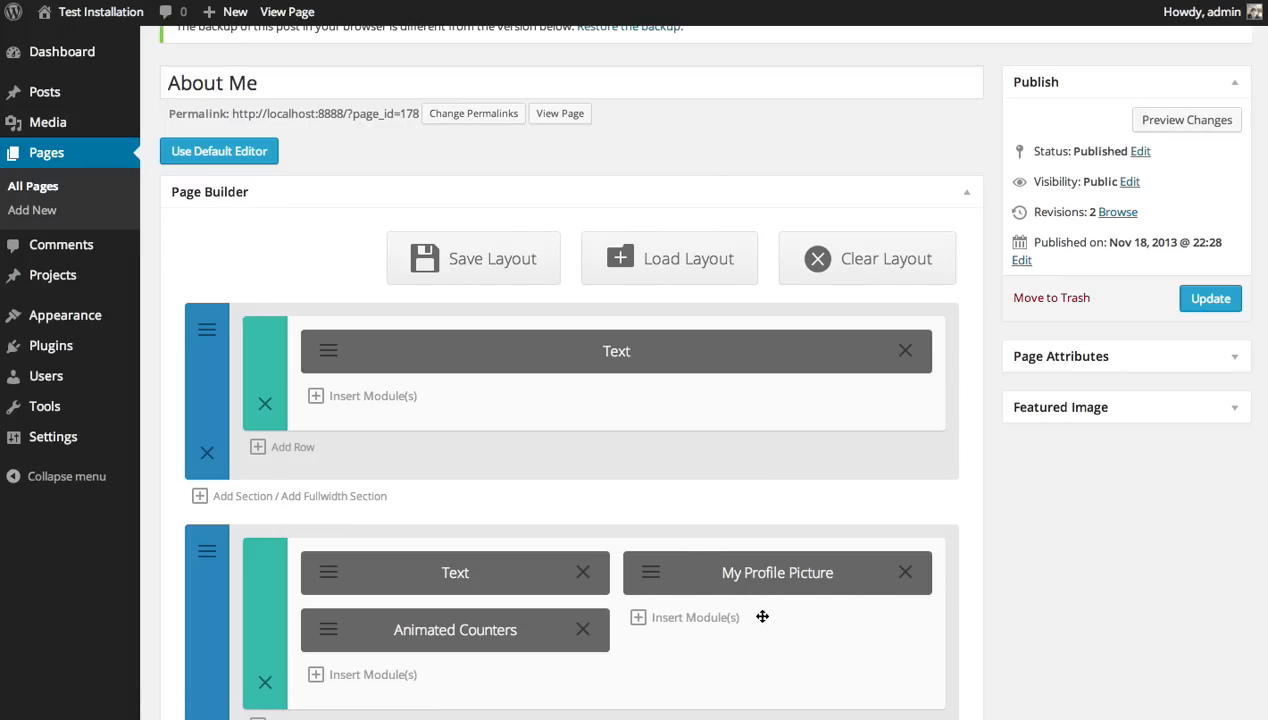
mouse_move(615, 162)
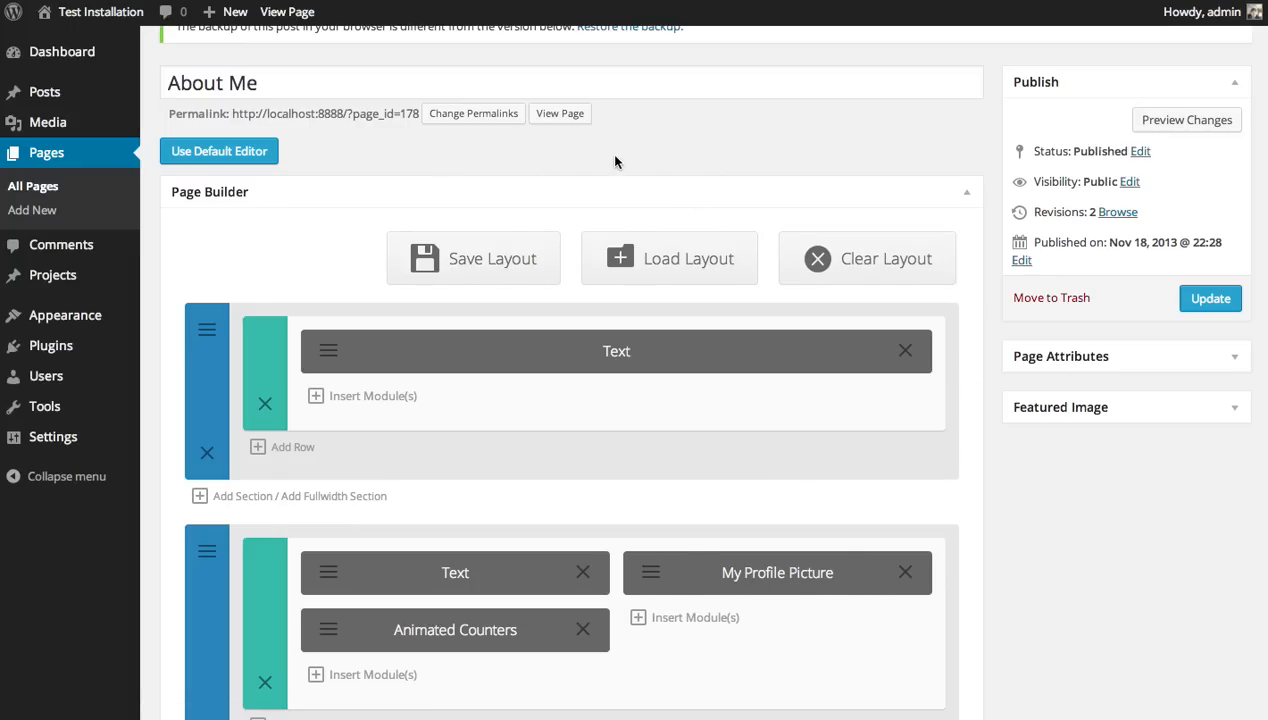
left_click(559, 113)
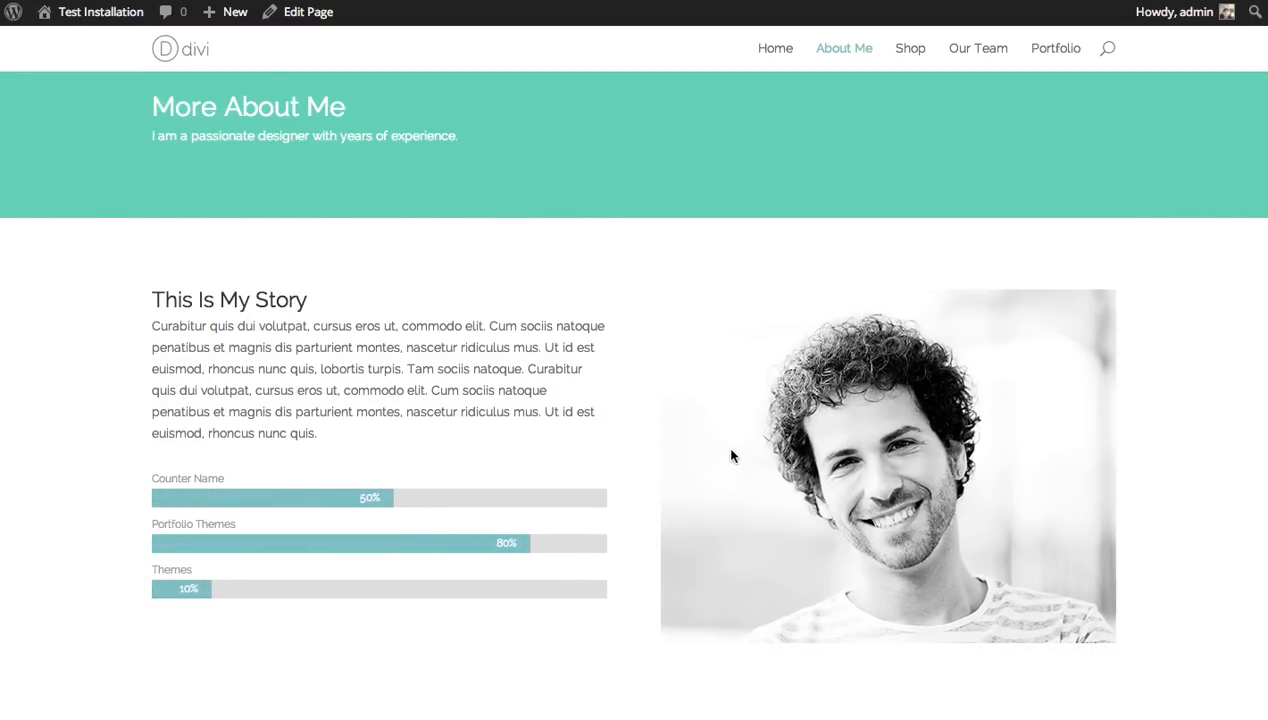
left_click(308, 12)
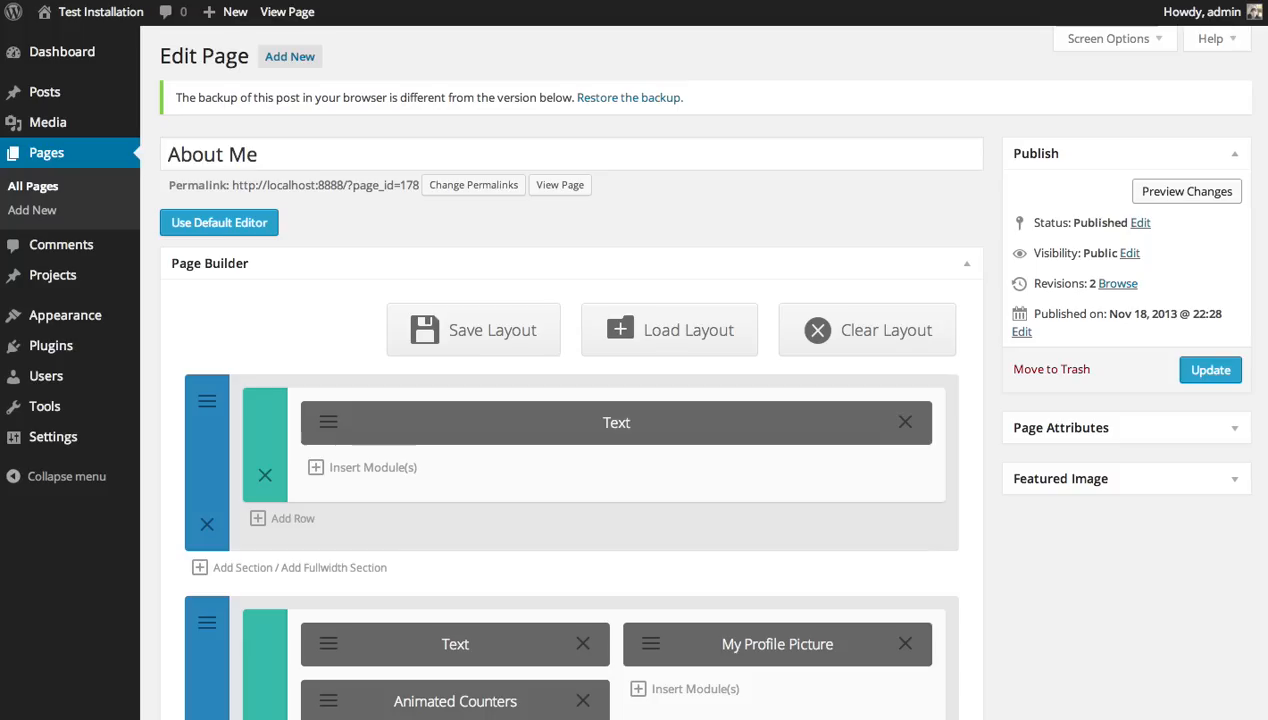
- Add a new section below the profile-picture section
scroll("down", 3)
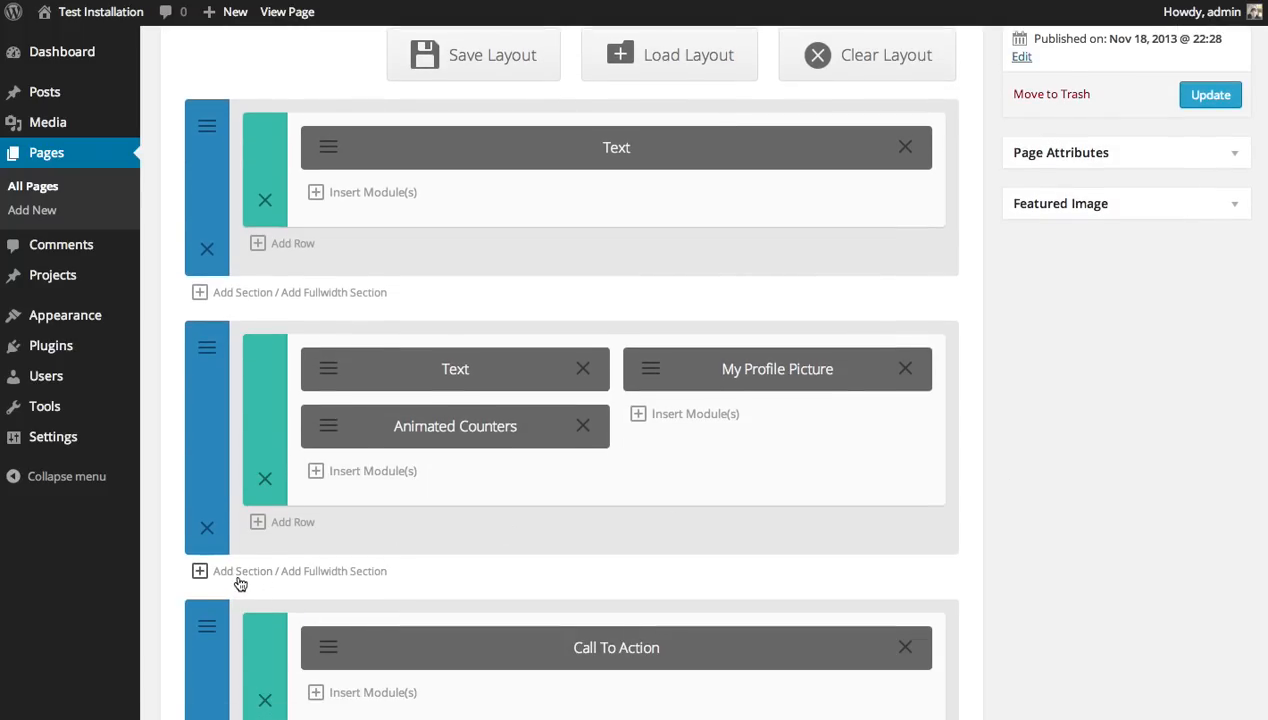
left_click(241, 571)
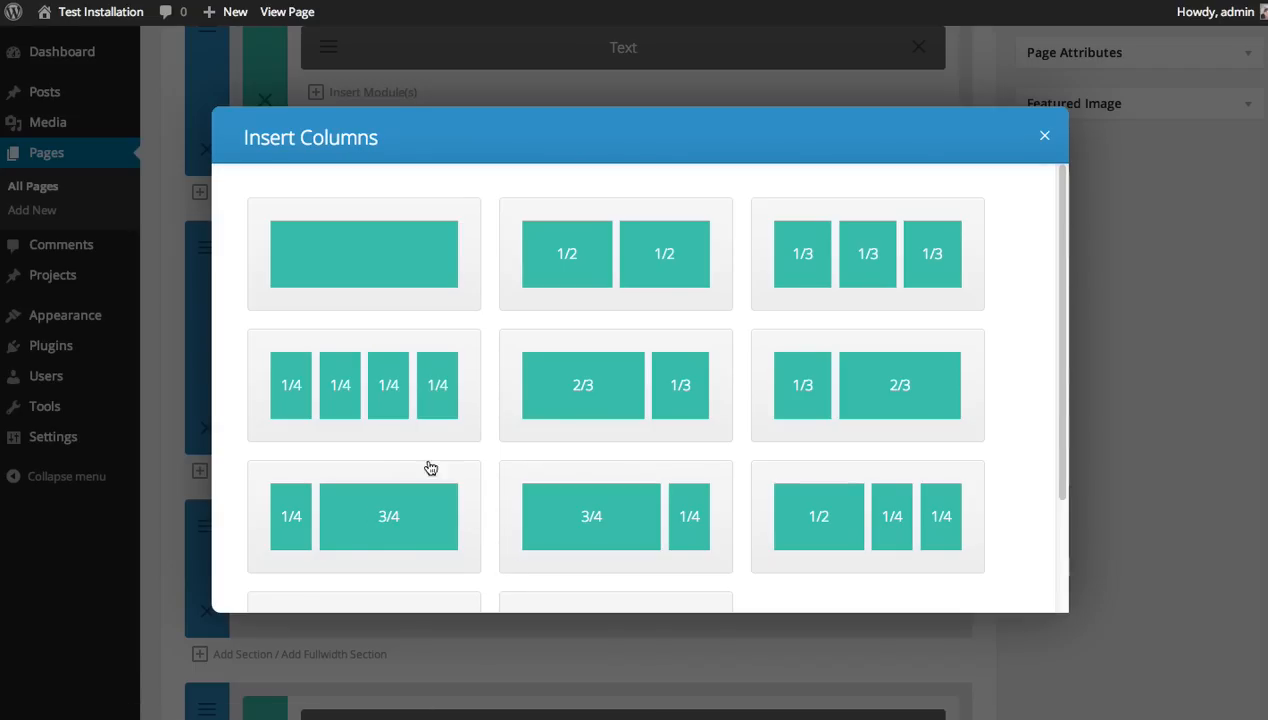
mouse_move(365, 405)
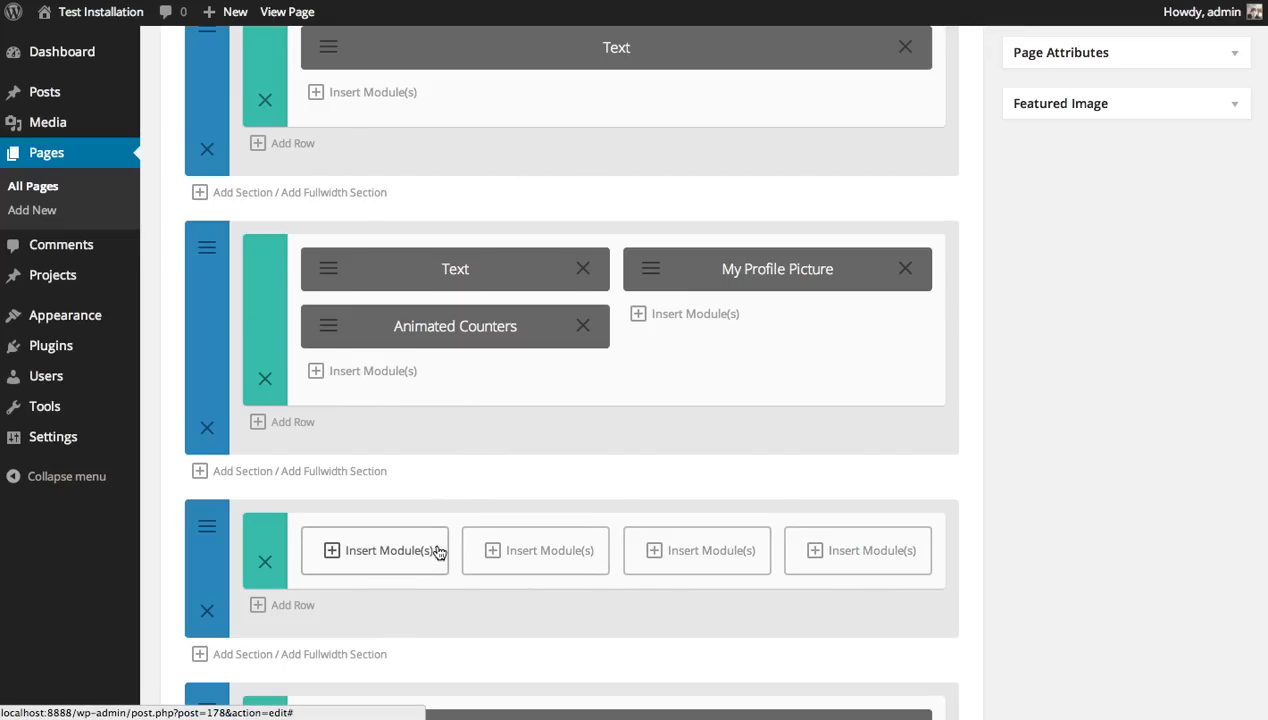
- Add Image modules with portraits to the first and second columns
left_click(375, 550)
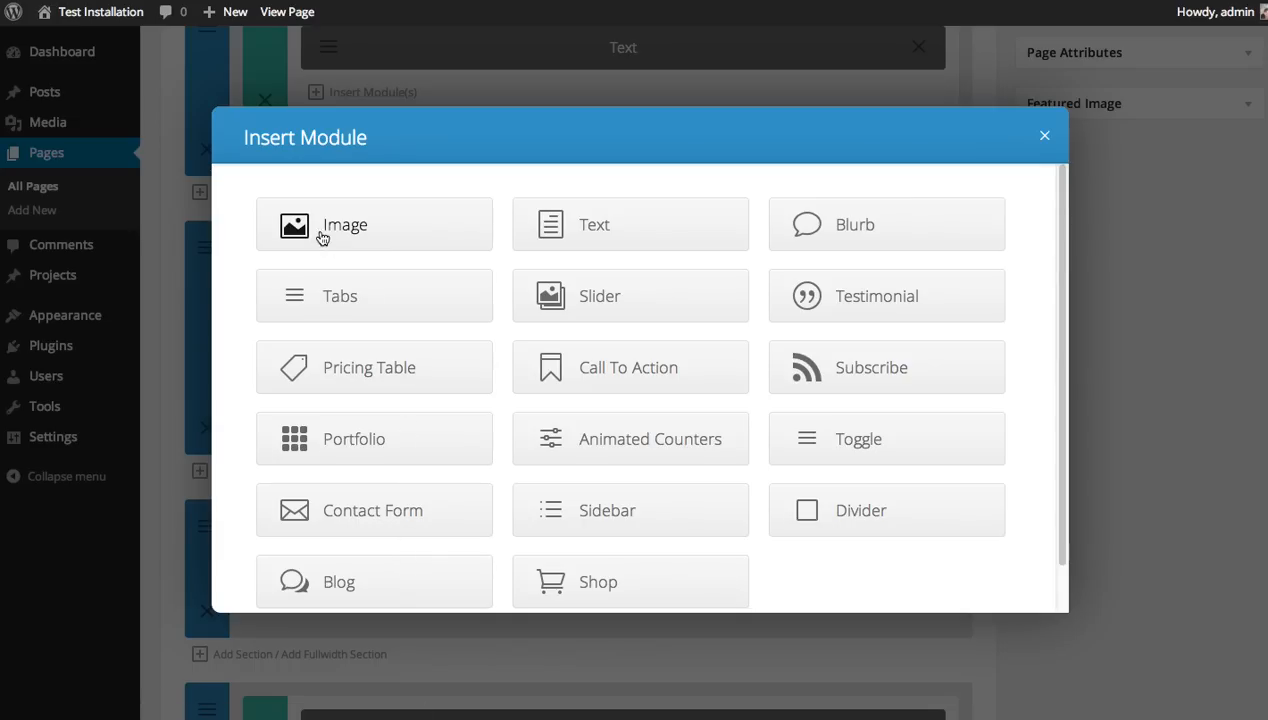
left_click(373, 224)
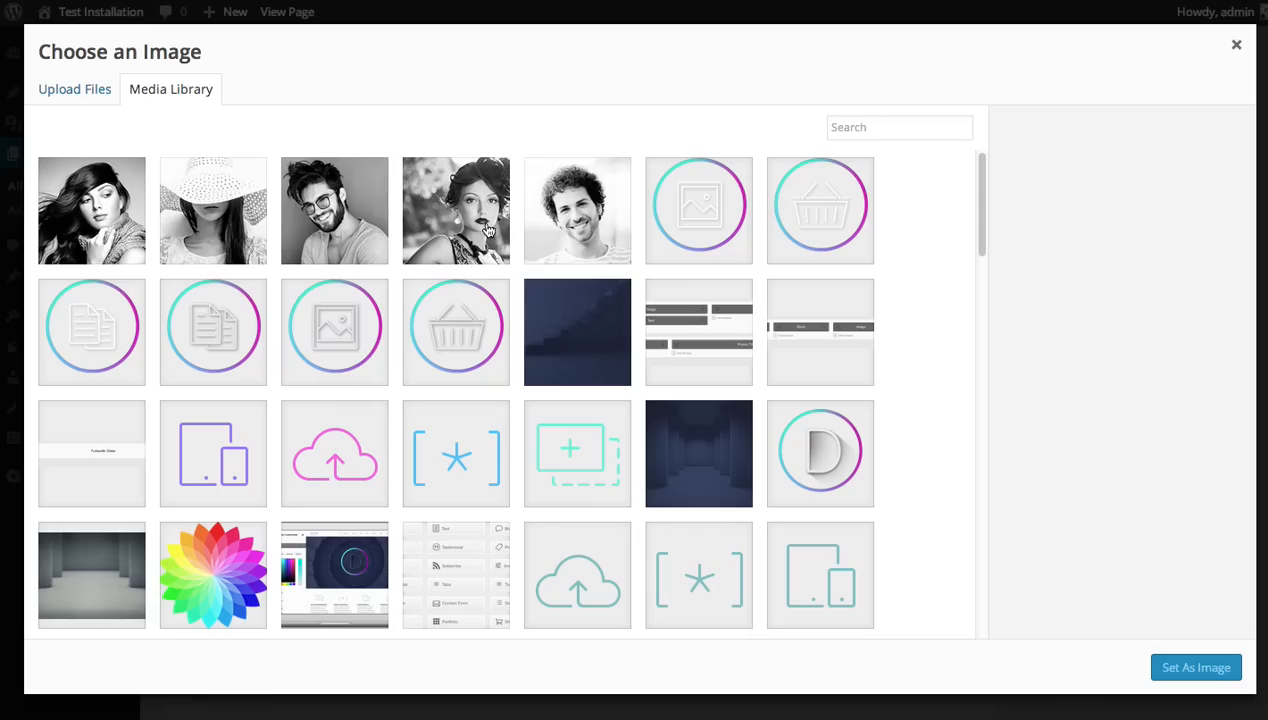
left_click(1196, 667)
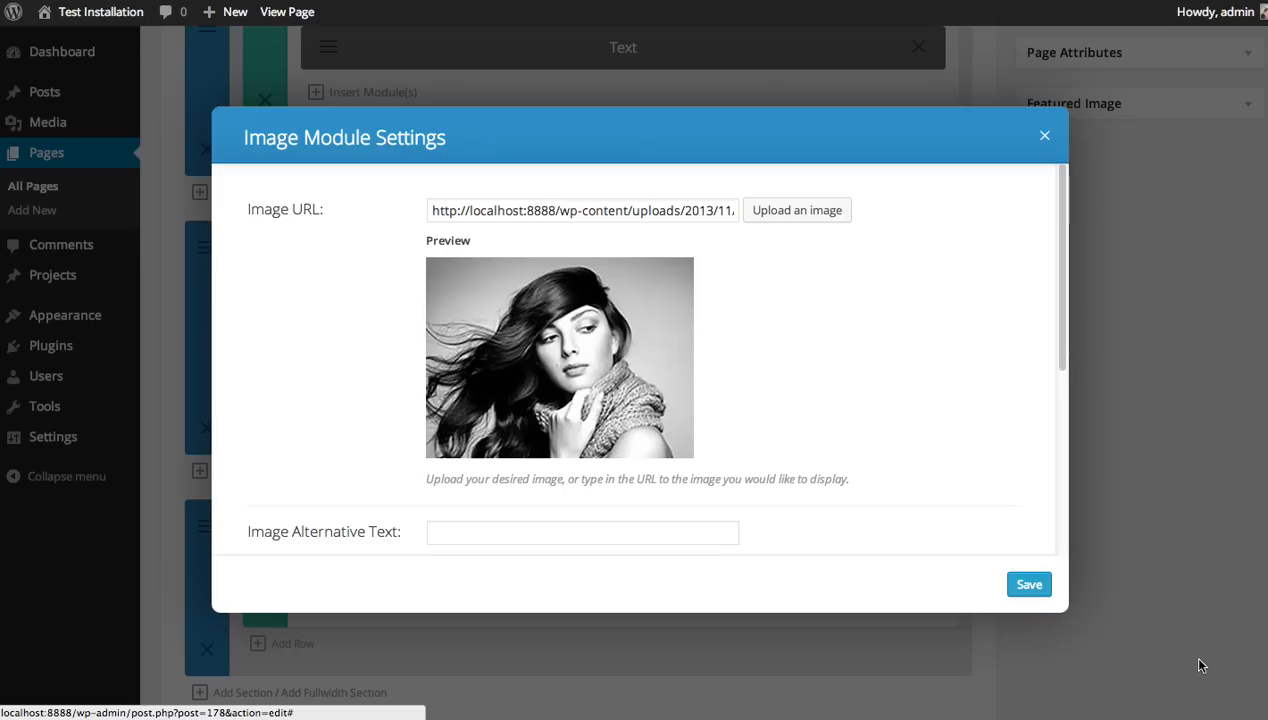
type("Imag")
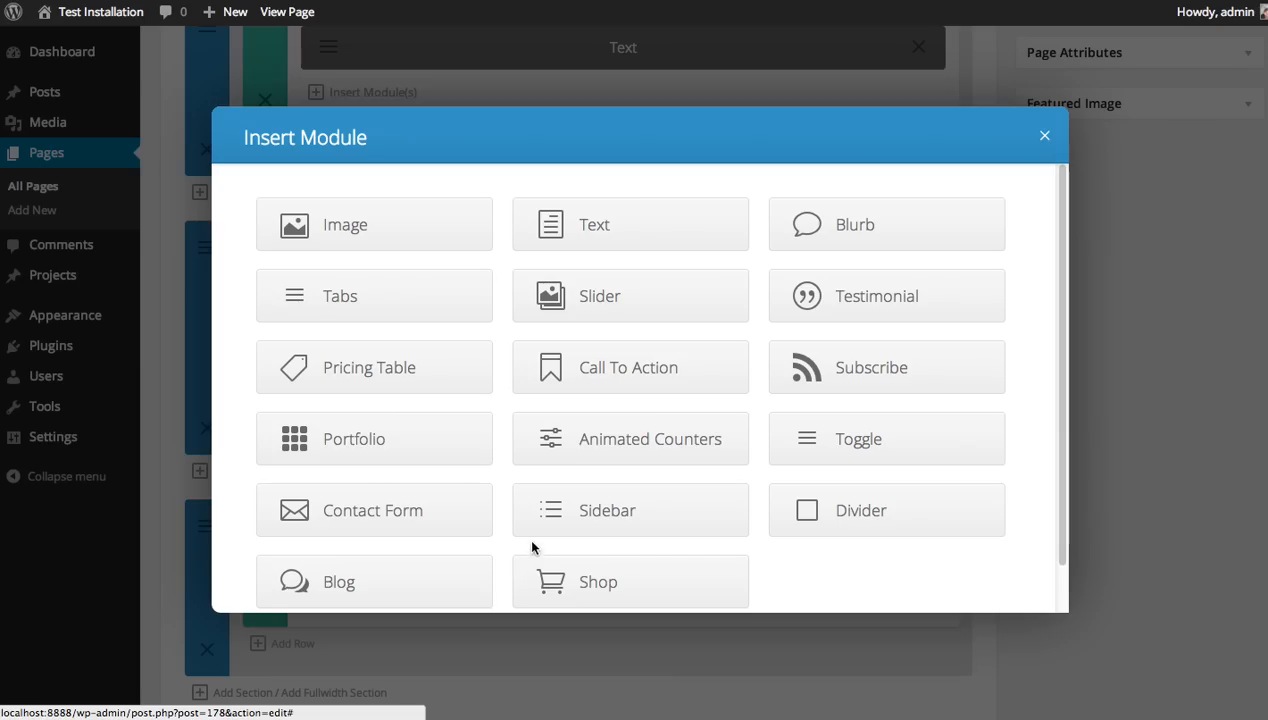
left_click(373, 224)
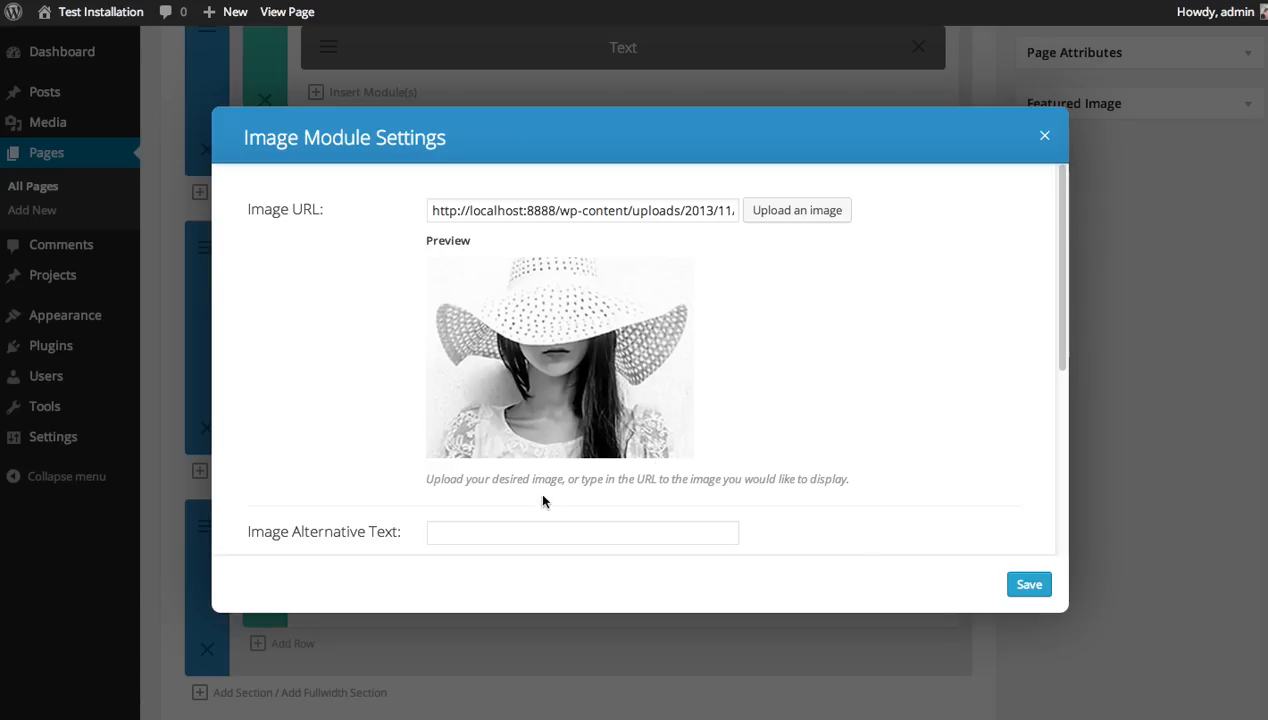
type("Image")
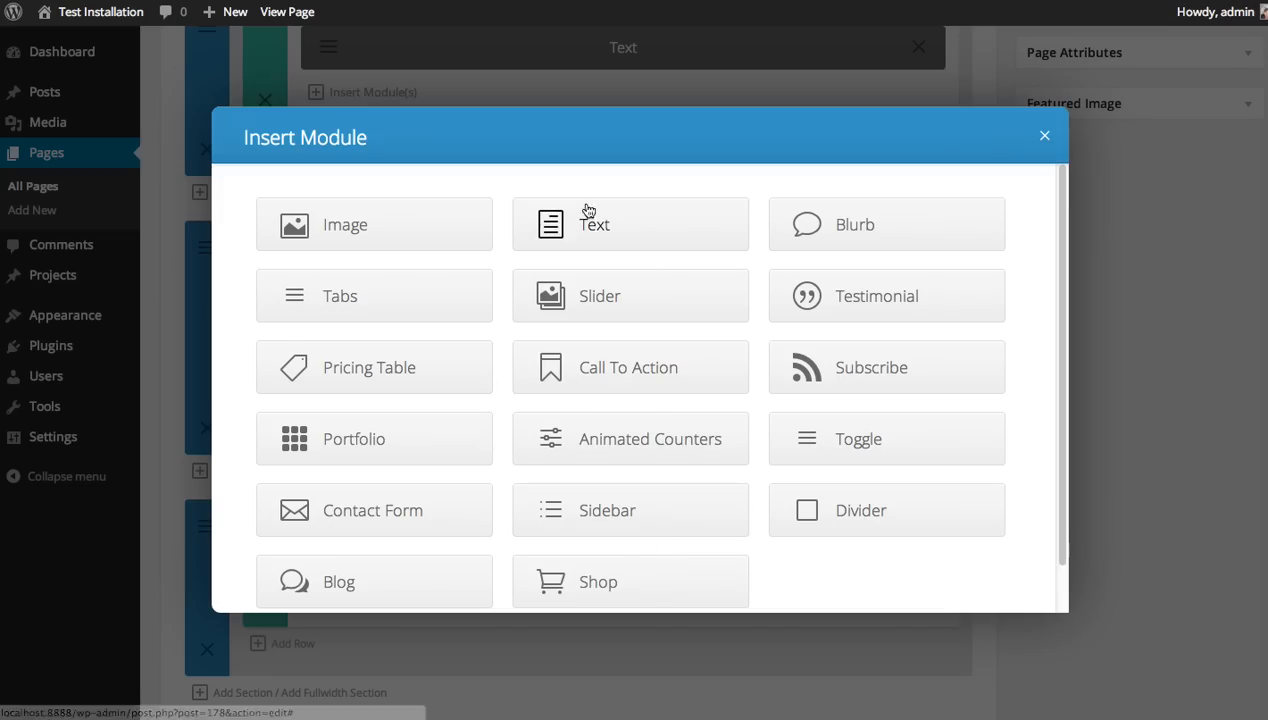
- Add Image modules to the third and fourth columns, using pic-1 in the fourth
left_click(373, 224)
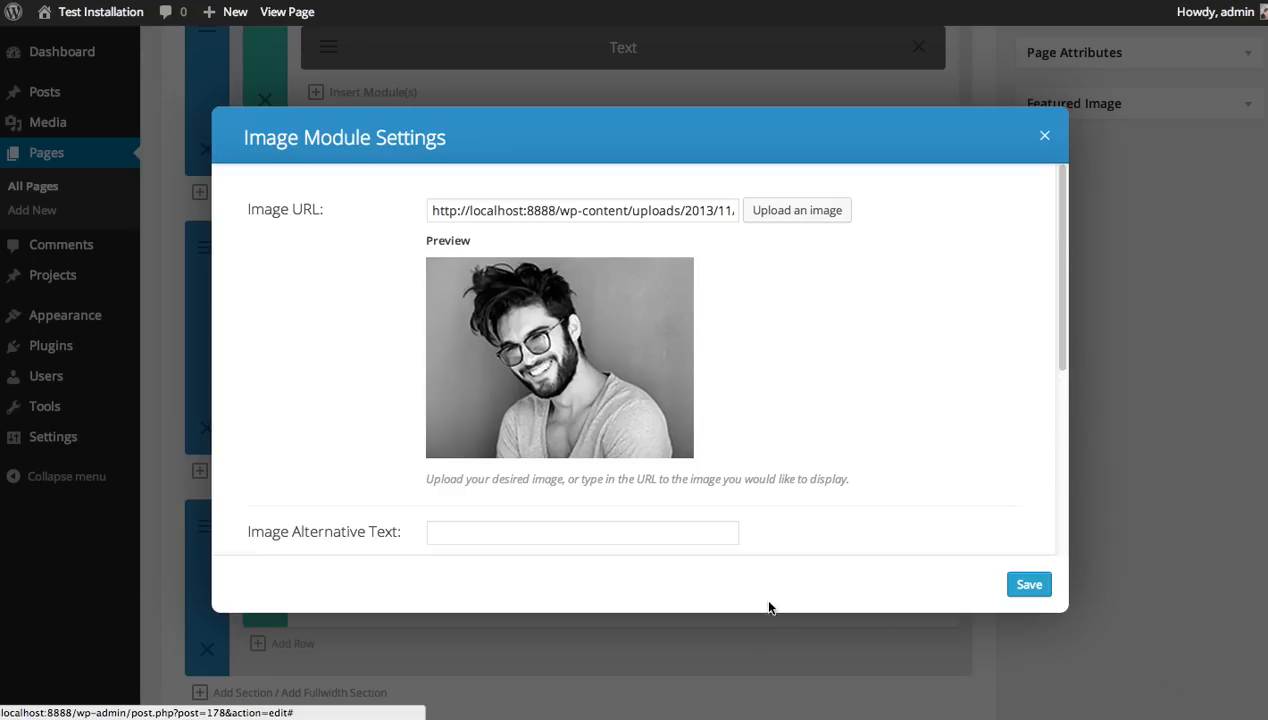
type("Imag")
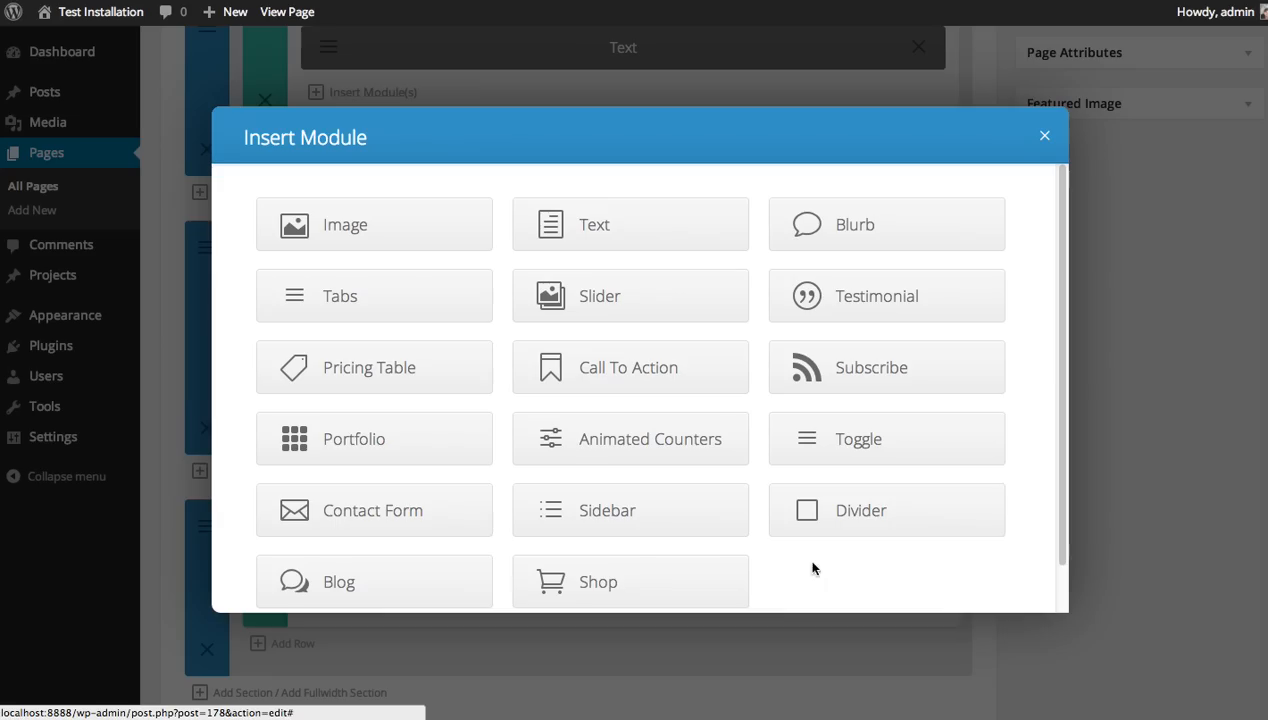
left_click(373, 224)
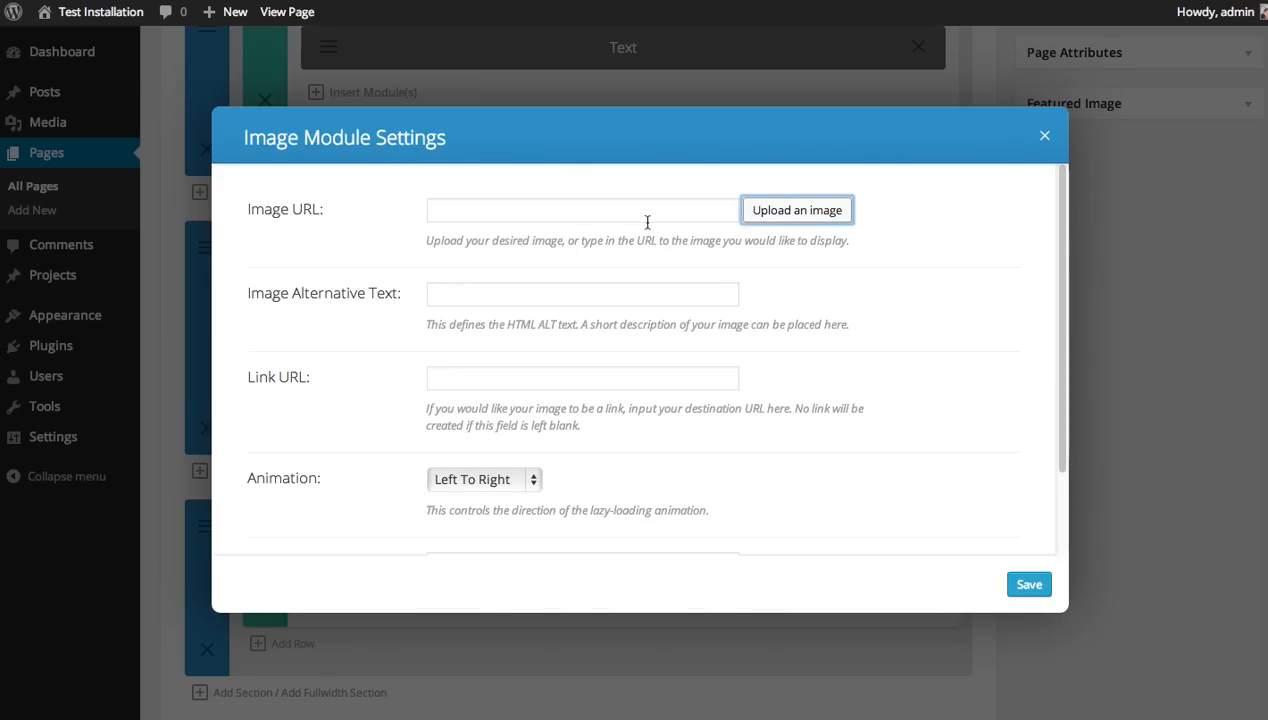
left_click(796, 210)
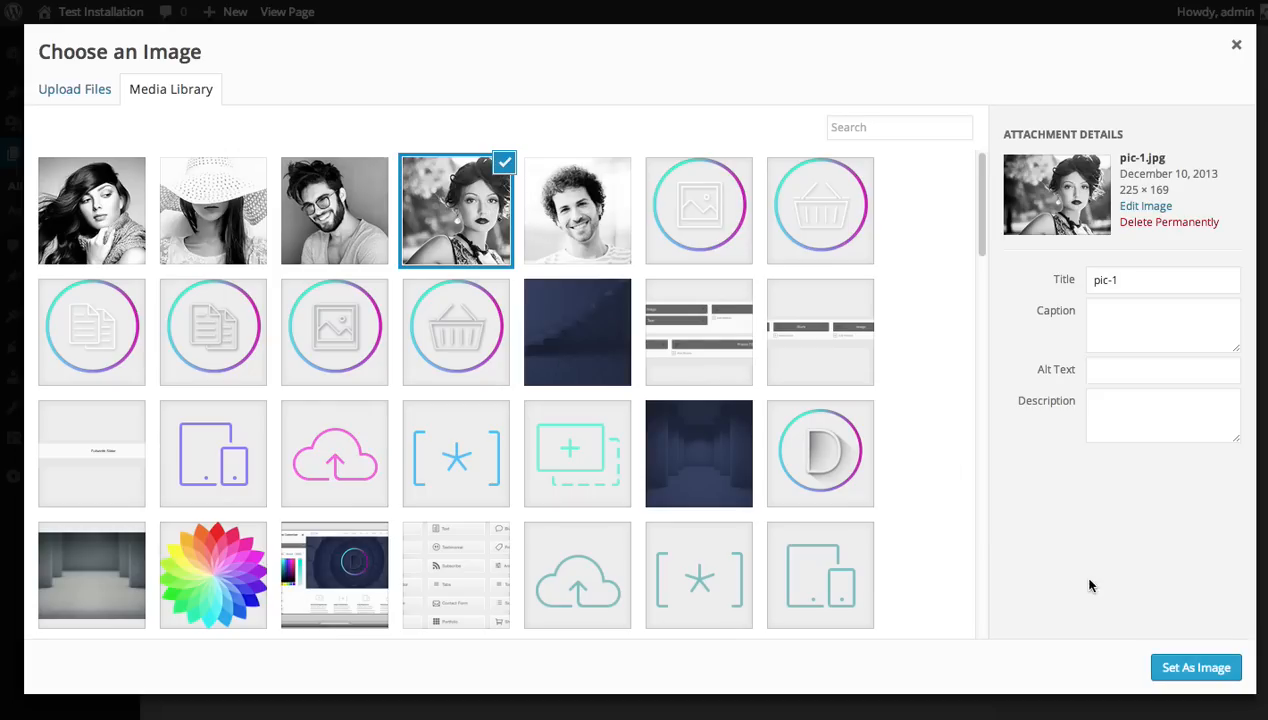
left_click(1195, 667)
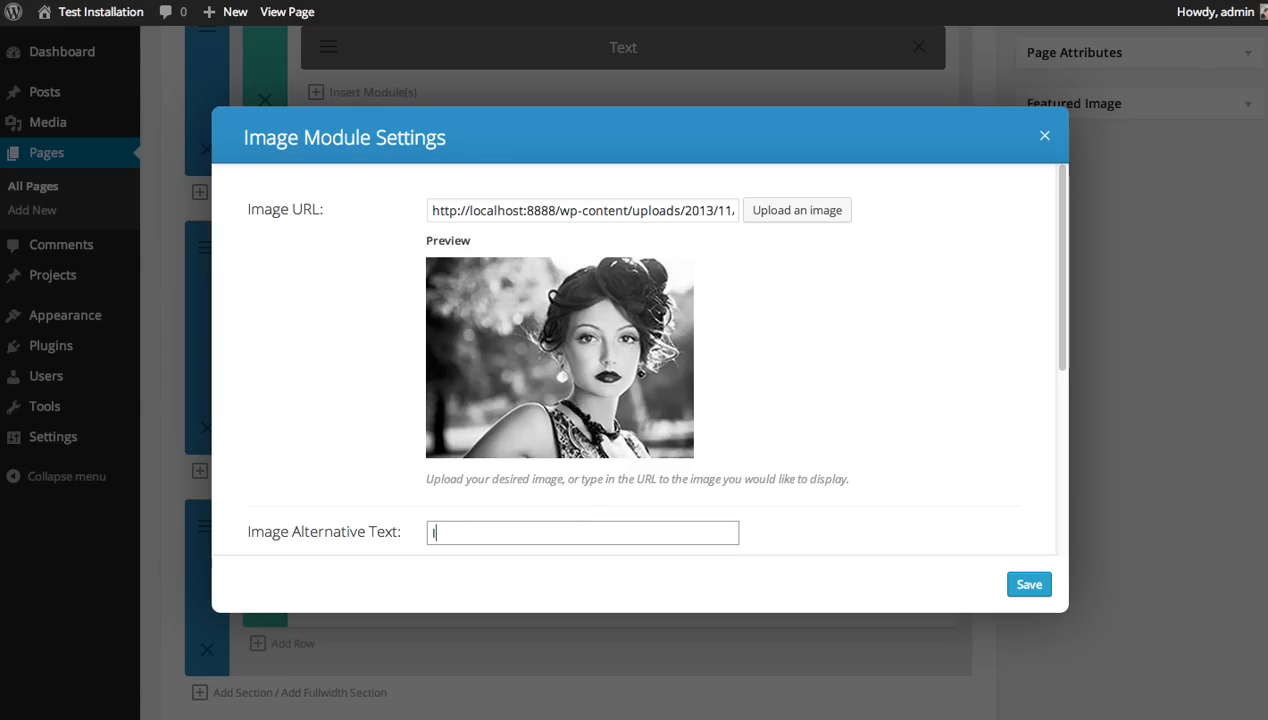
type("Image")
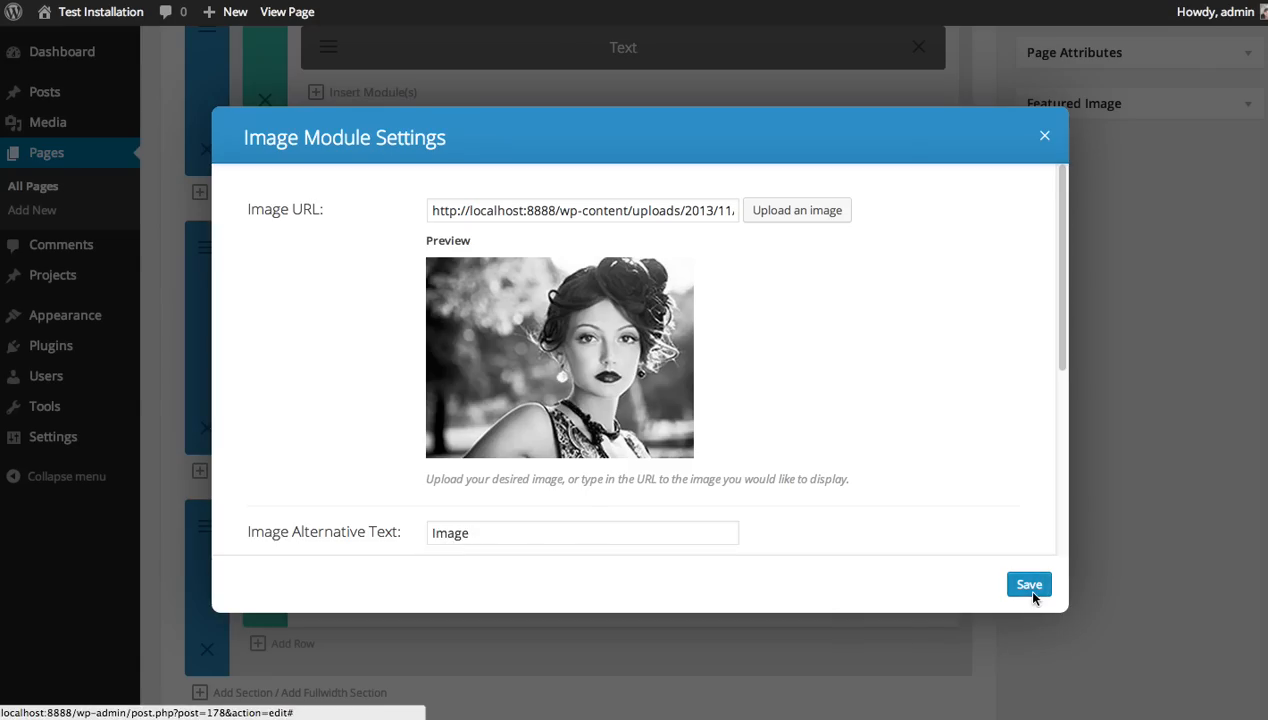
left_click(1029, 584)
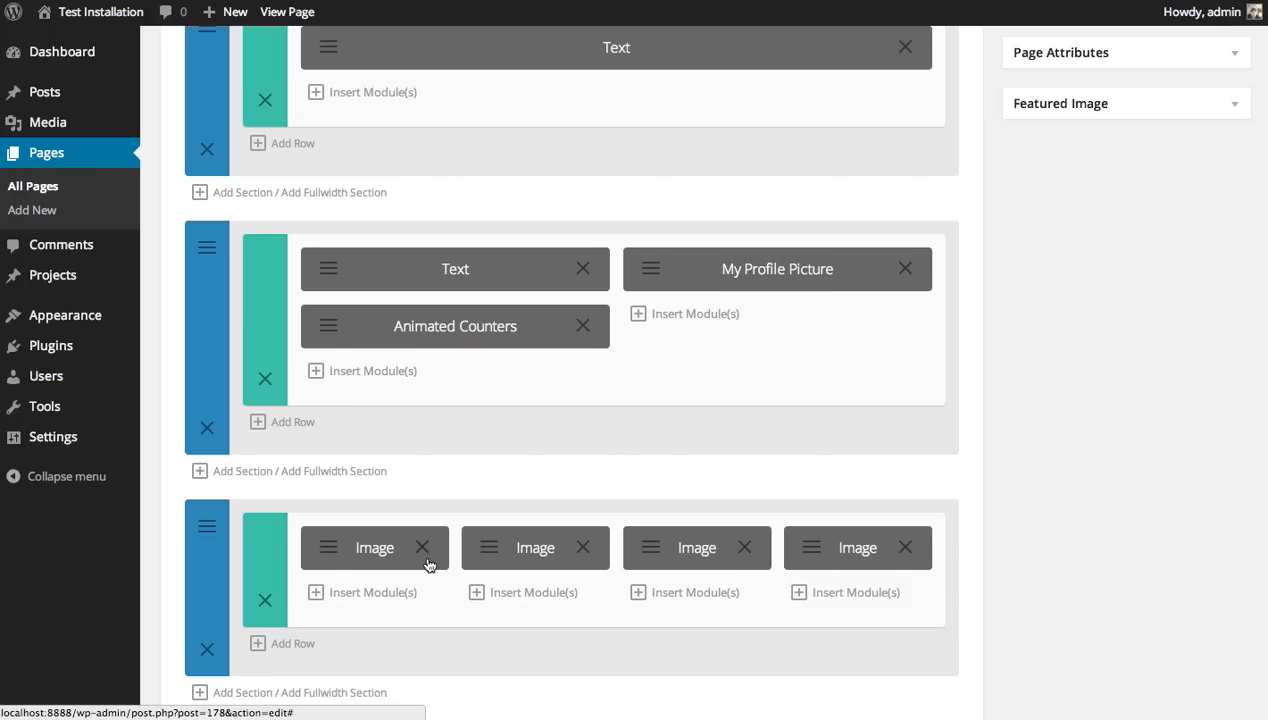
mouse_move(525, 570)
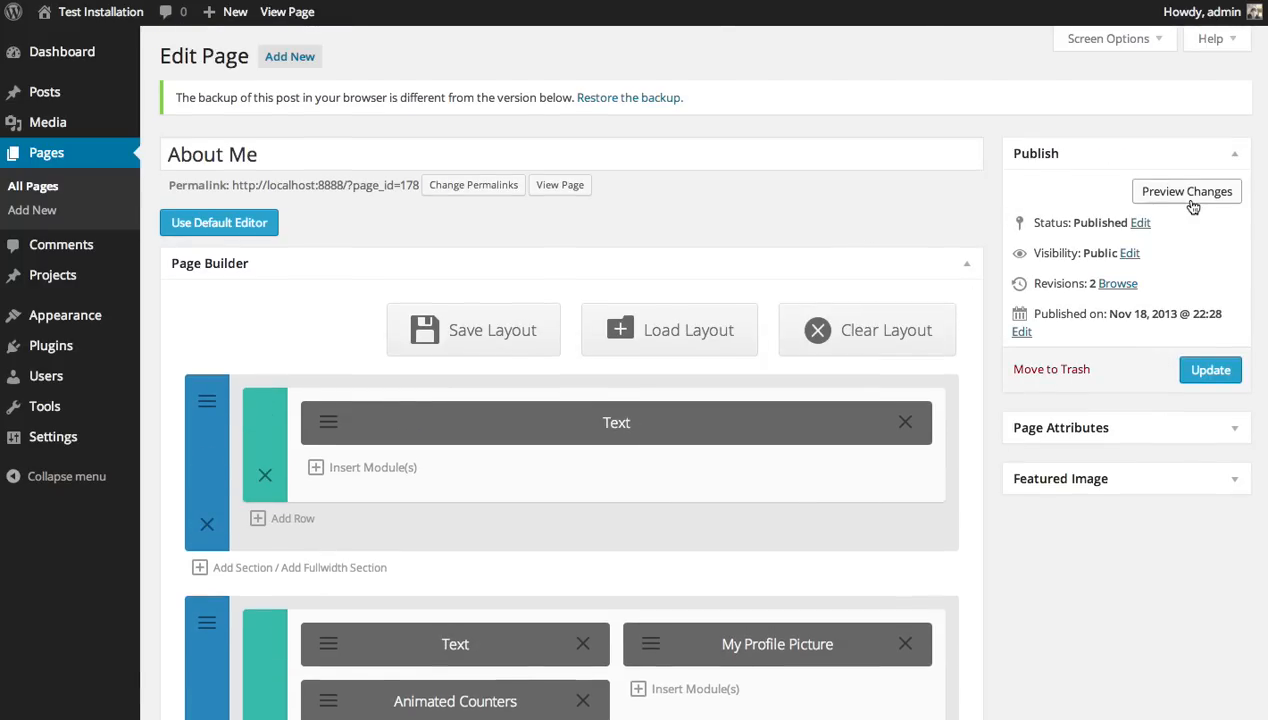
- Preview the About Me page and scroll to check the four portraits above Get In Touch
left_click(1186, 191)
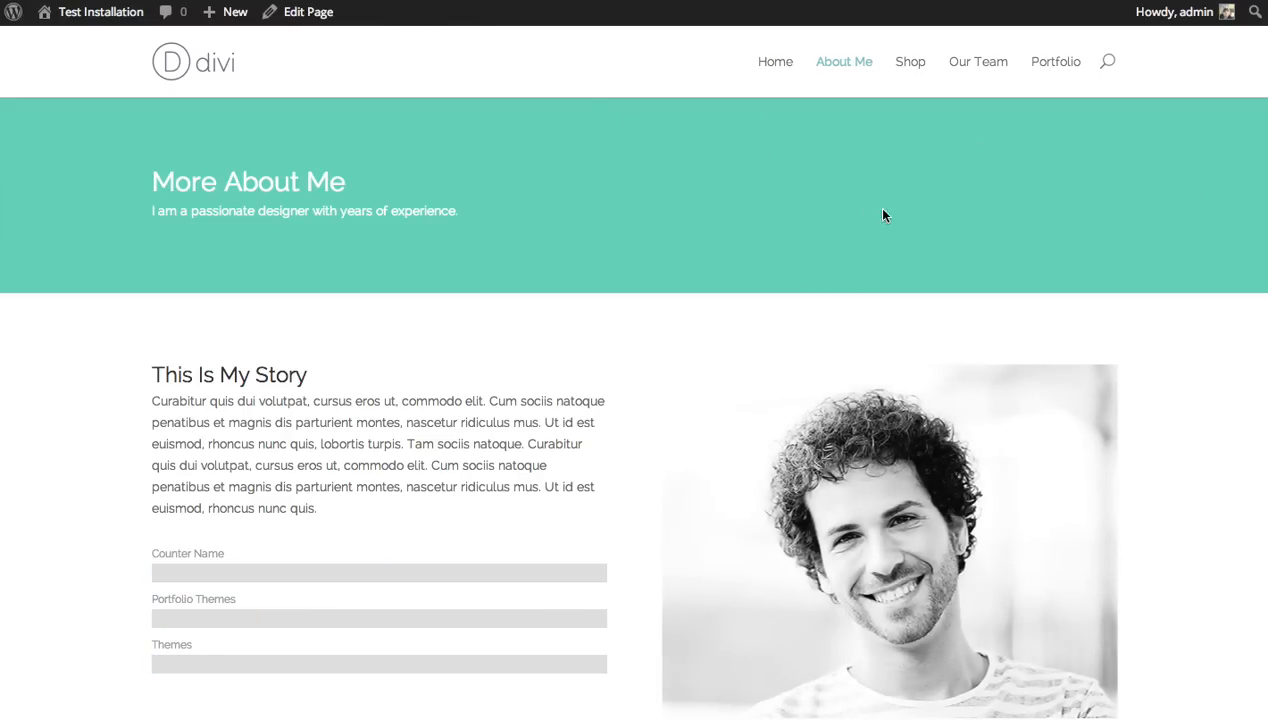
scroll("down", 3)
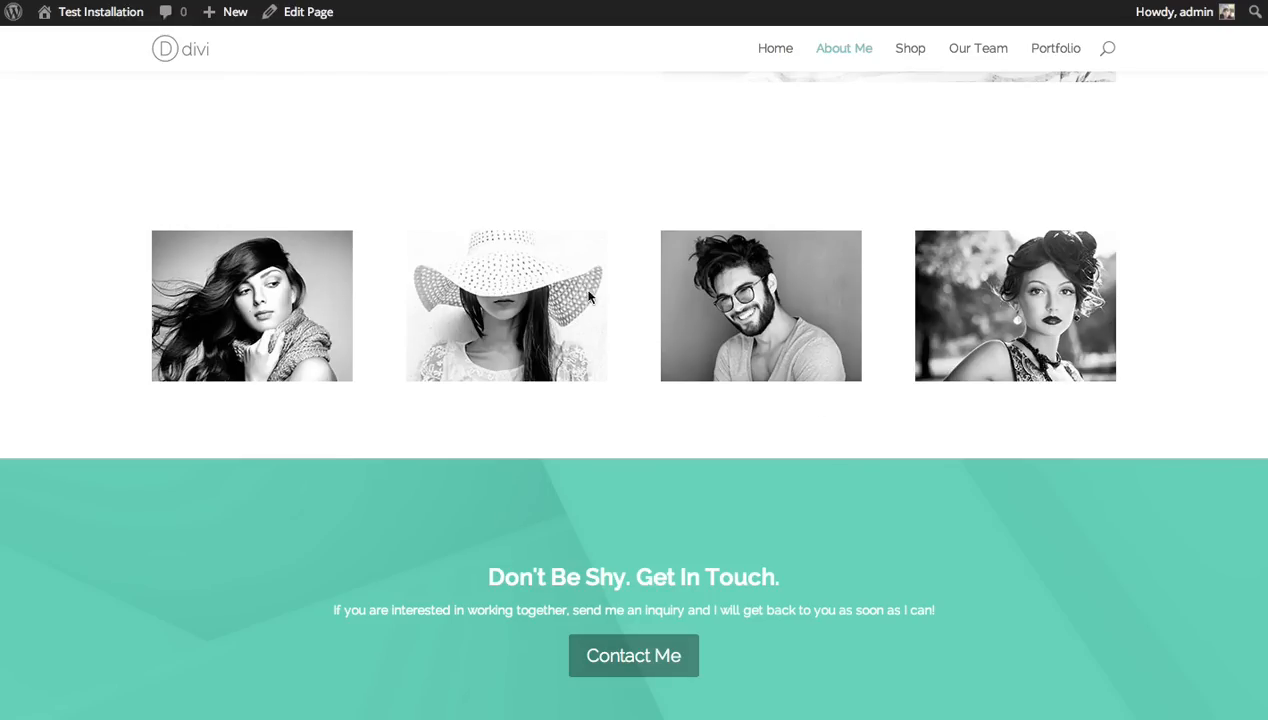
scroll("up", 3)
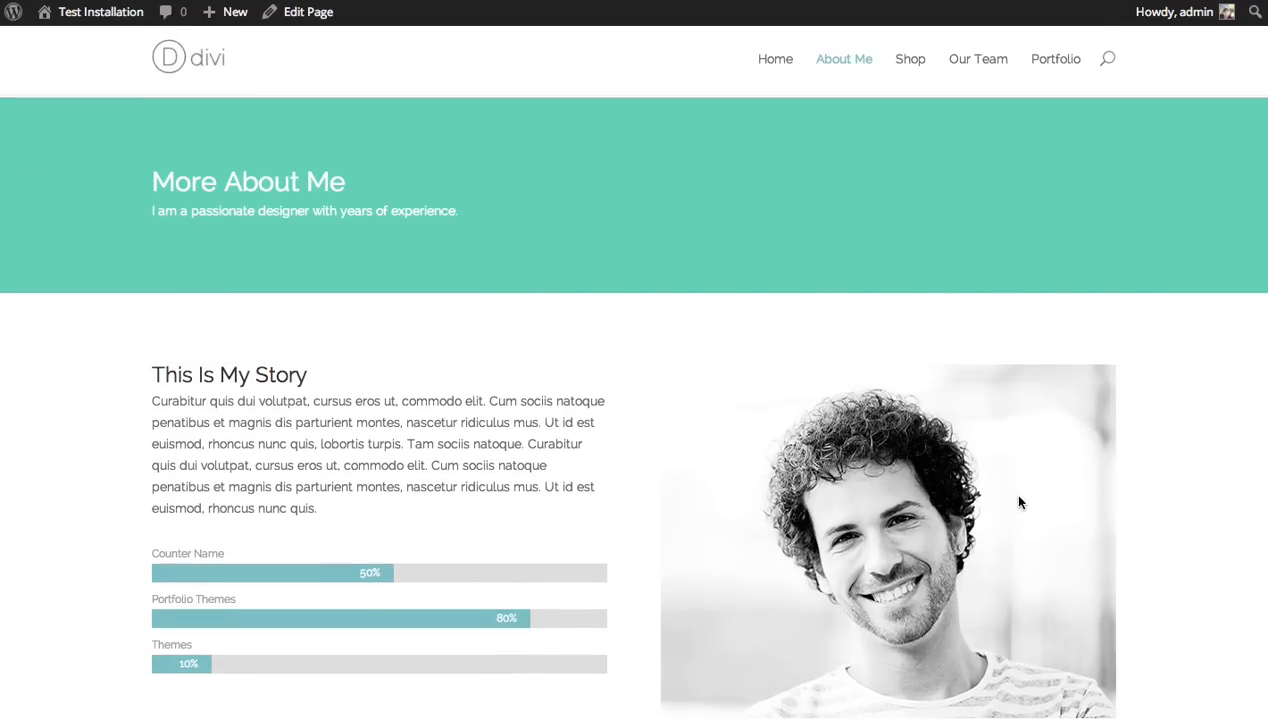